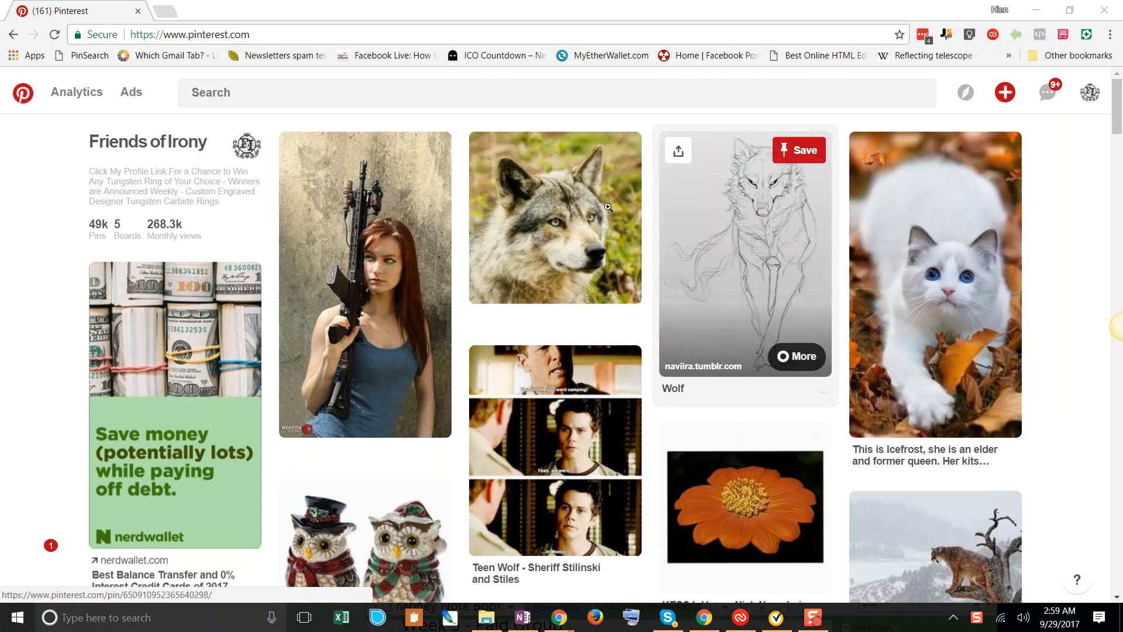
mouse_move(330, 94)
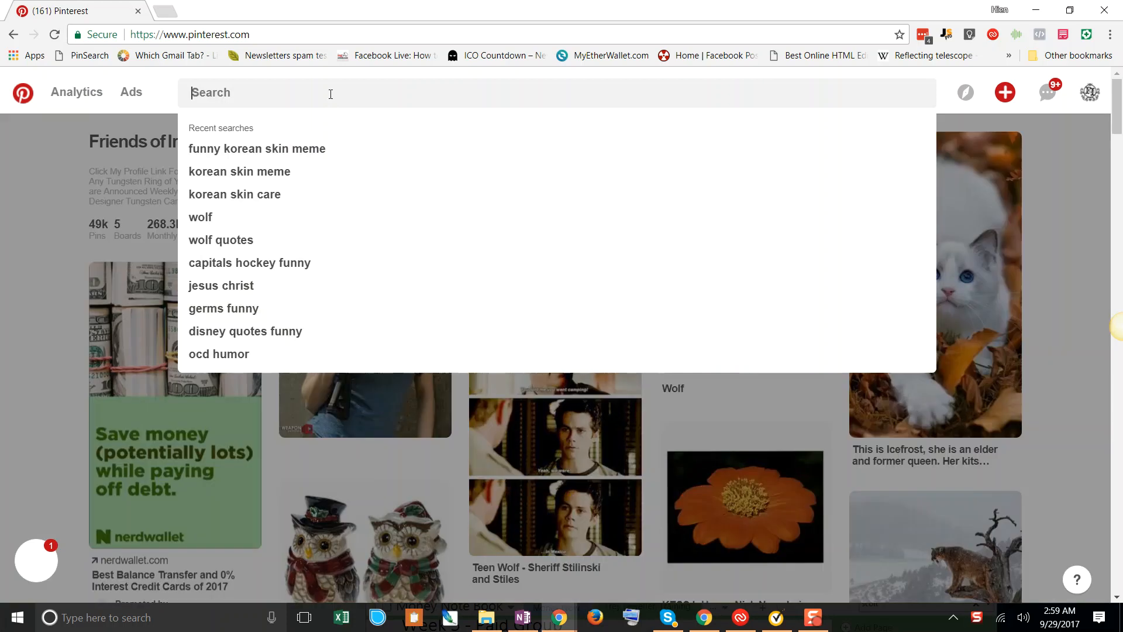
Step: Type 'wolf' in Pinterest search and pick the 'wolf quotes' suggestion
type("wol")
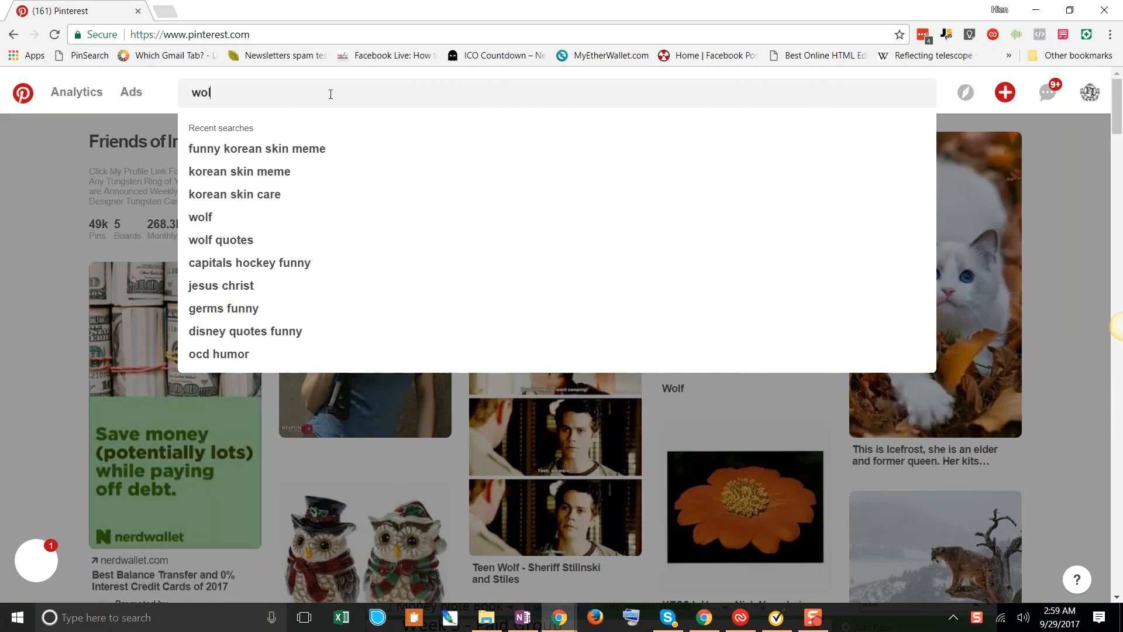
type("f")
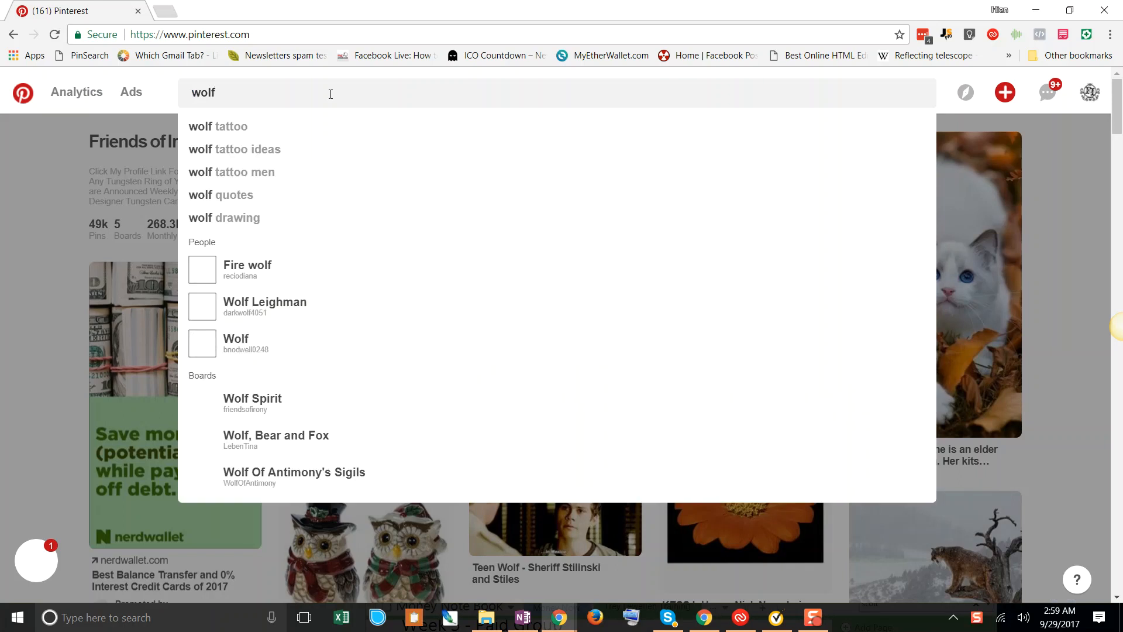
left_click(221, 195)
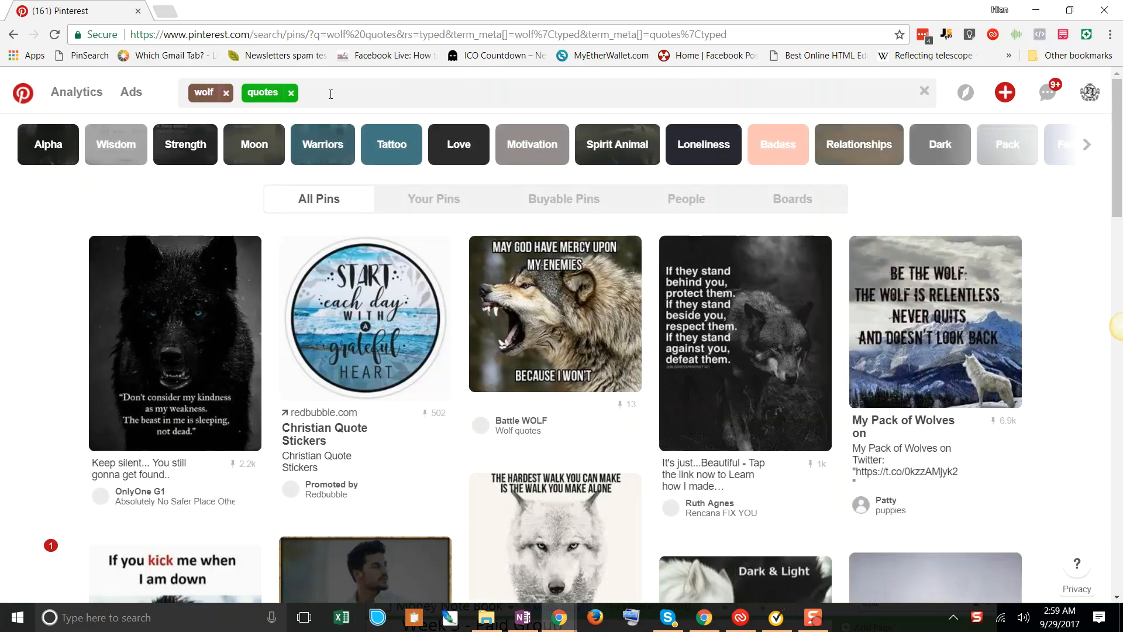
mouse_move(555, 313)
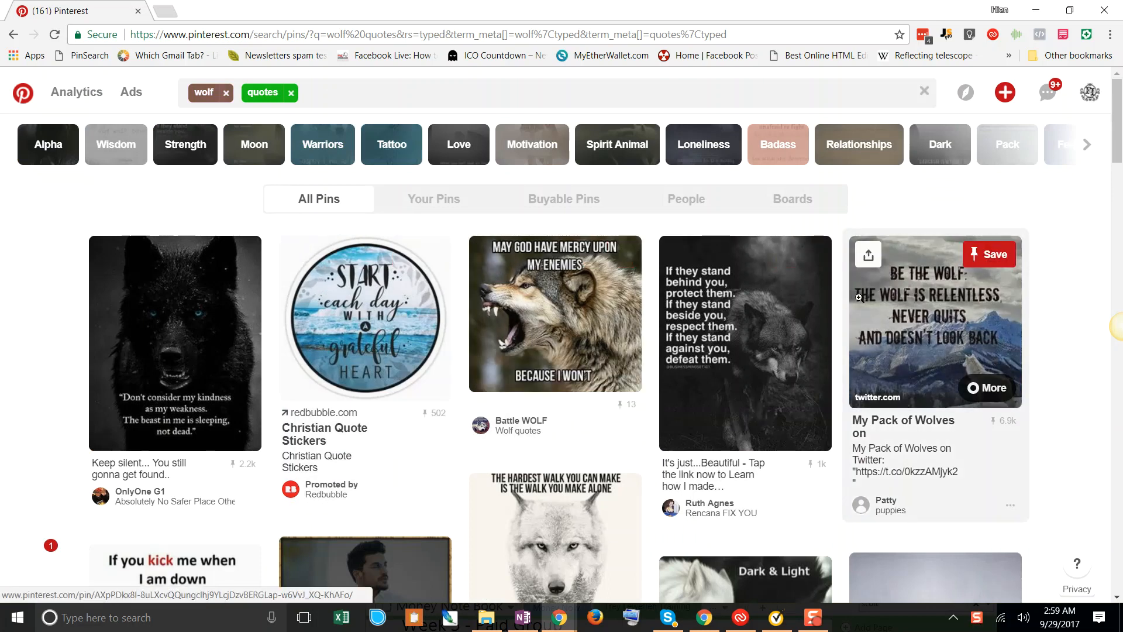
mouse_move(881, 324)
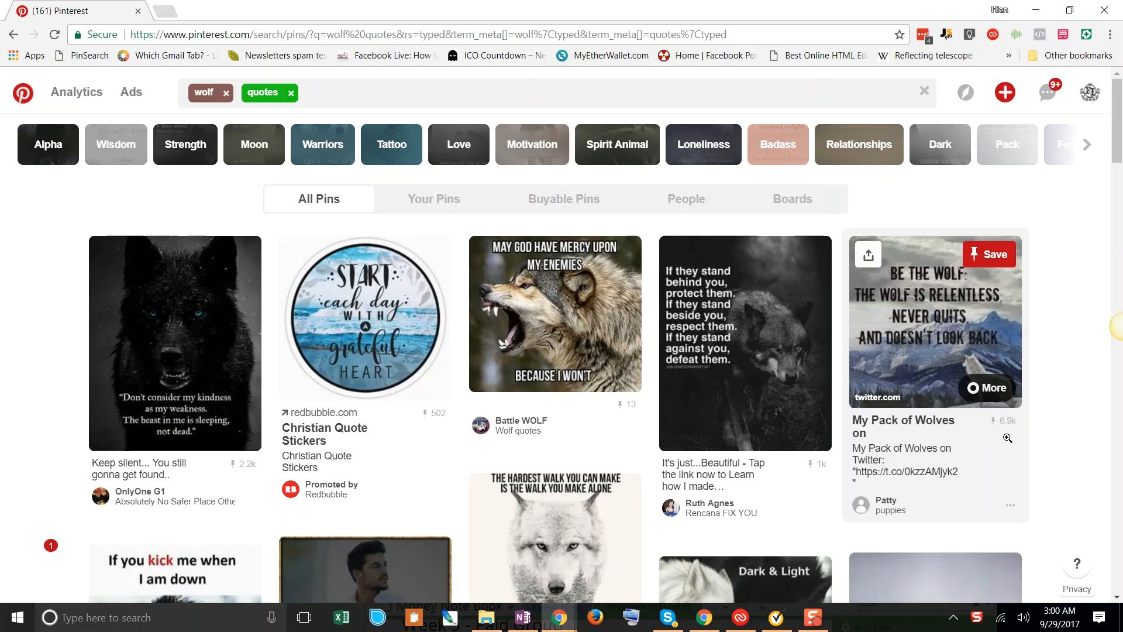
mouse_move(556, 537)
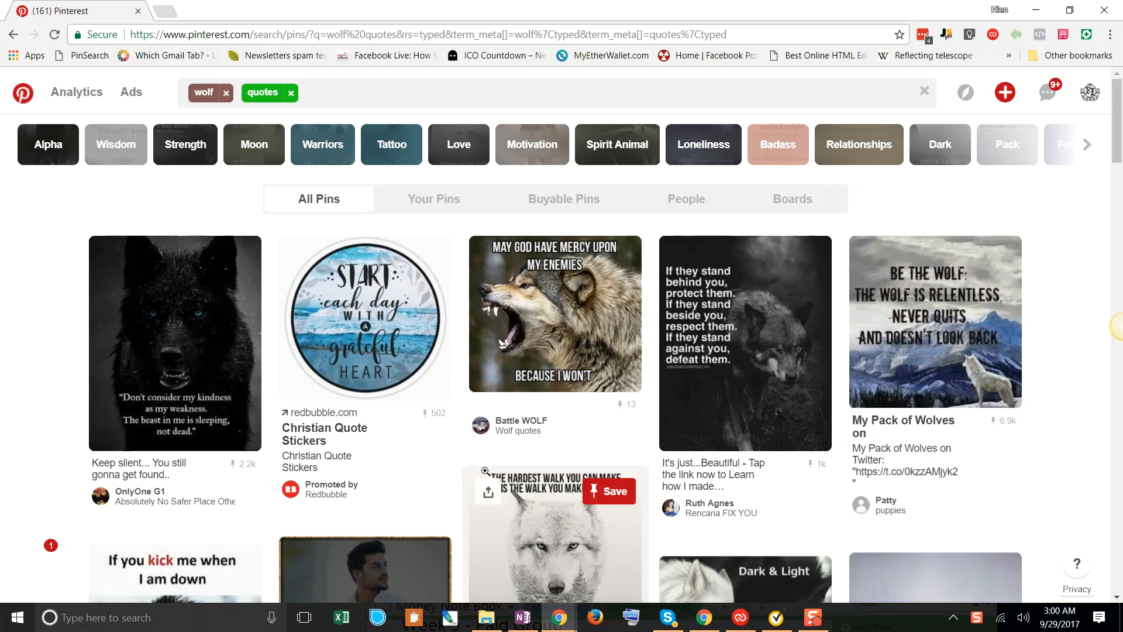
mouse_move(555, 313)
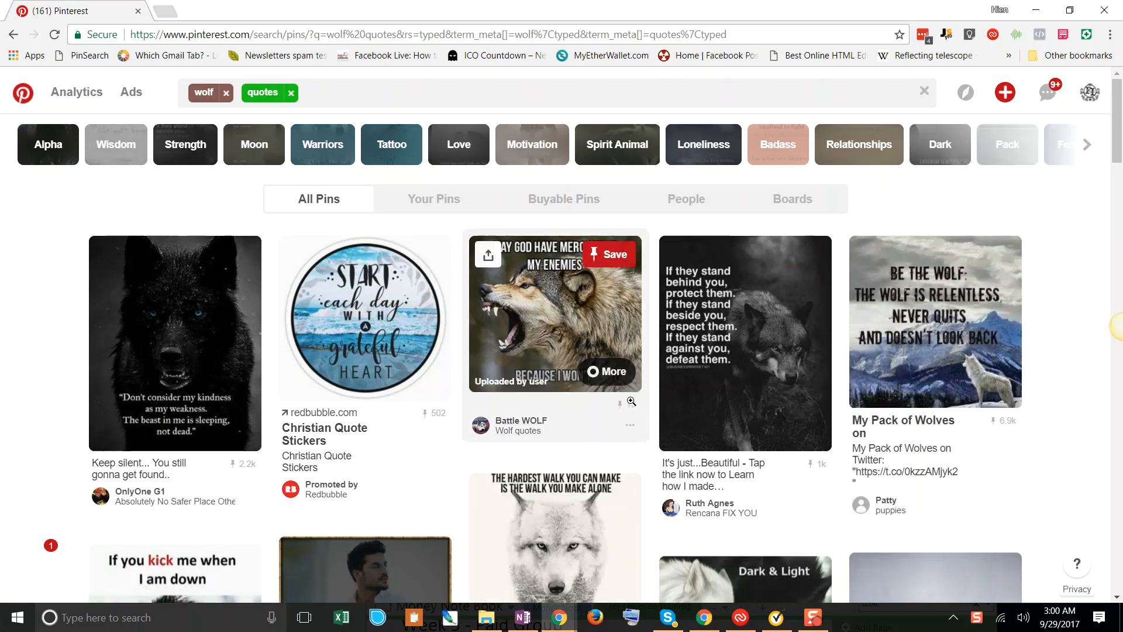
mouse_move(934, 321)
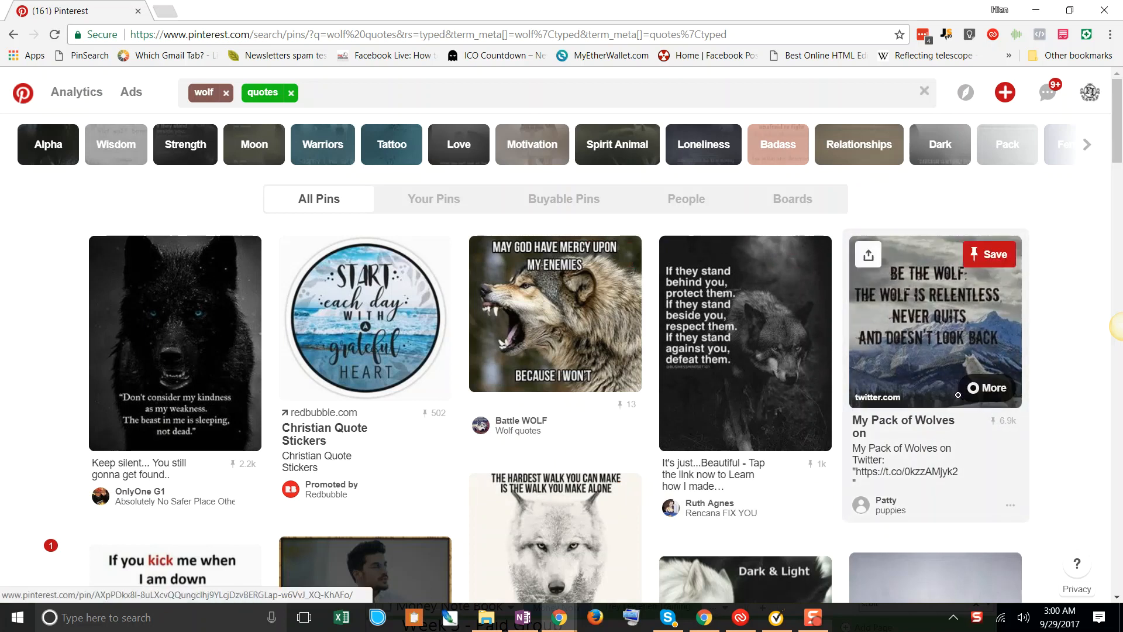
scroll("down", 3)
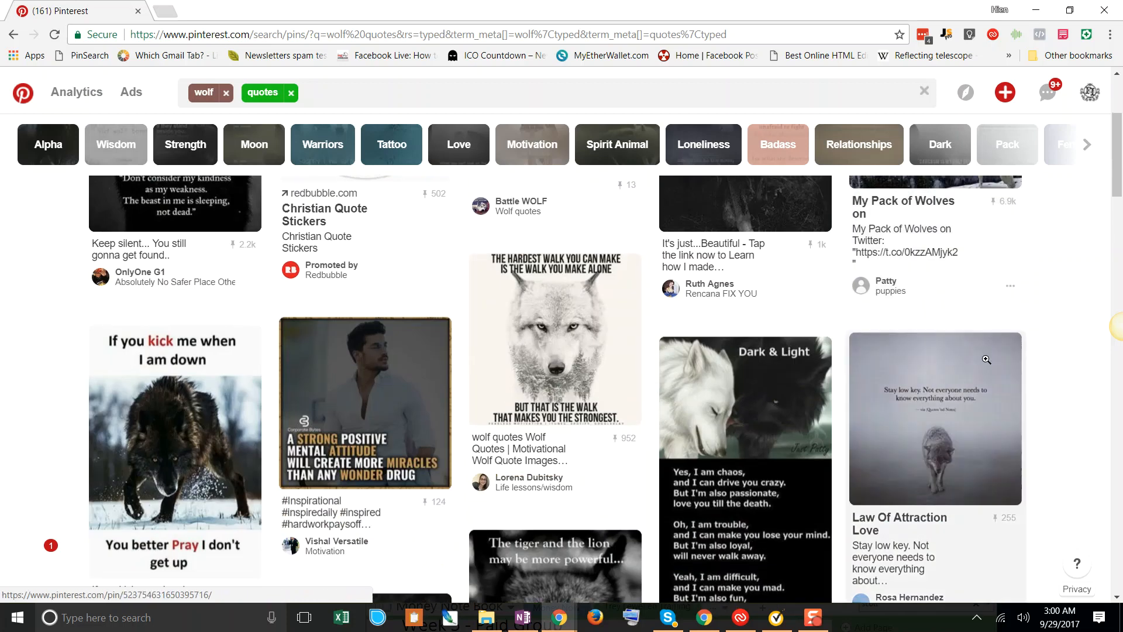
scroll("down", 3)
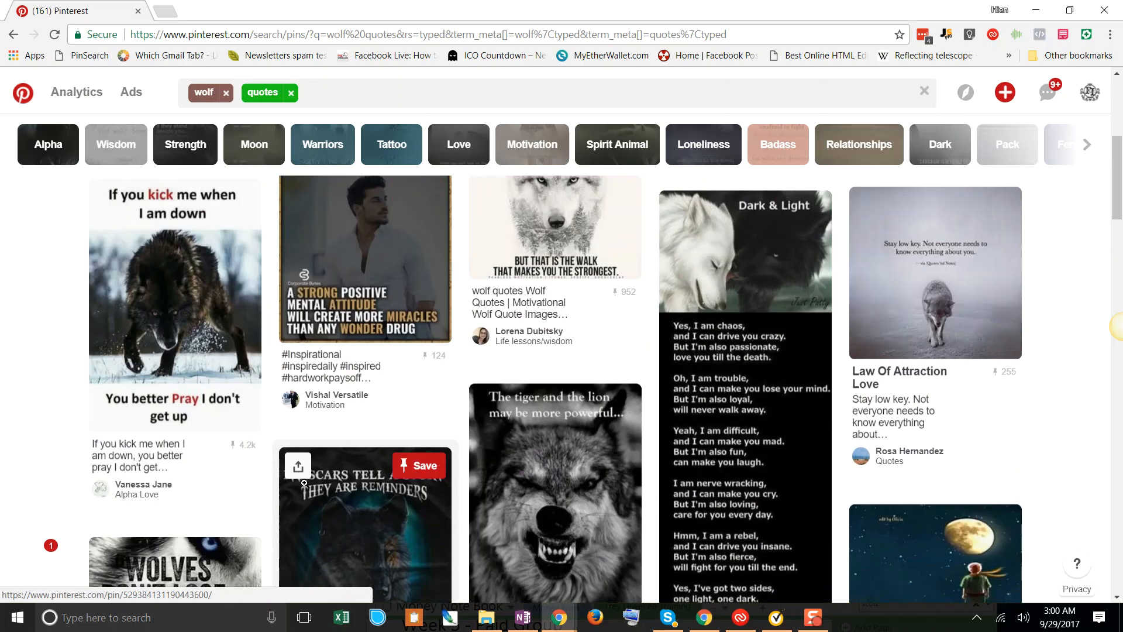
mouse_move(935, 272)
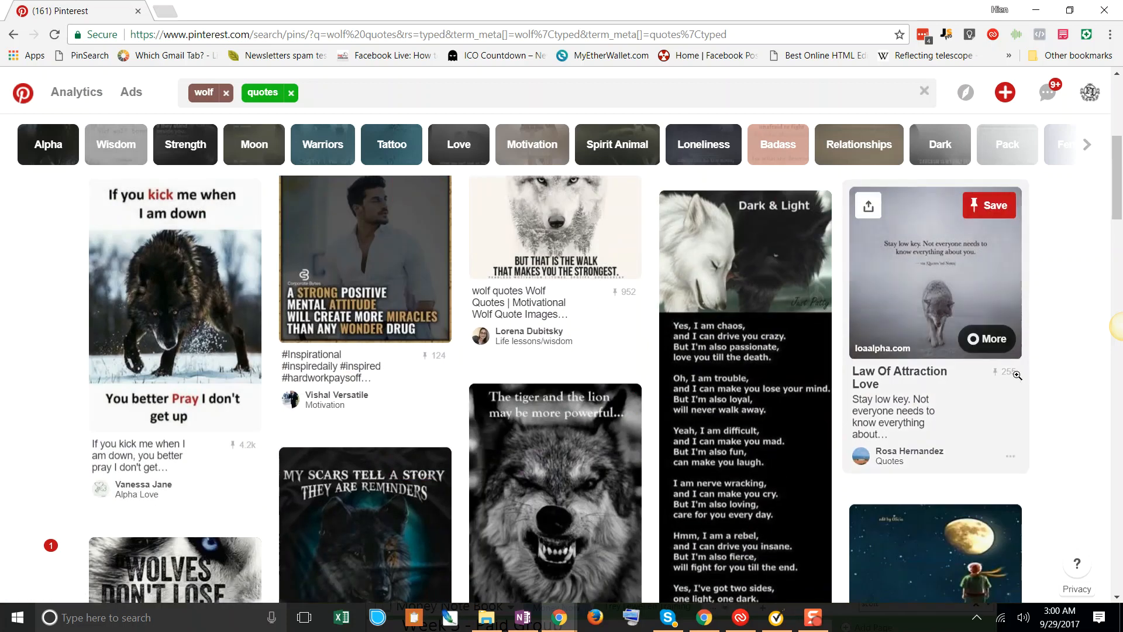
scroll("down", 3)
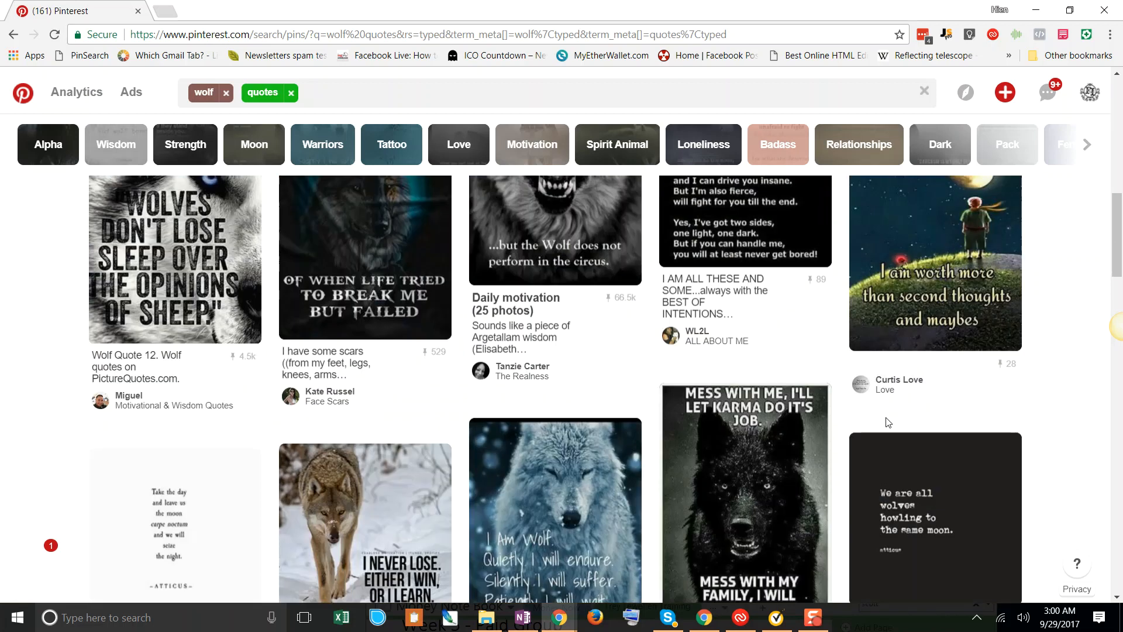
scroll("down", 3)
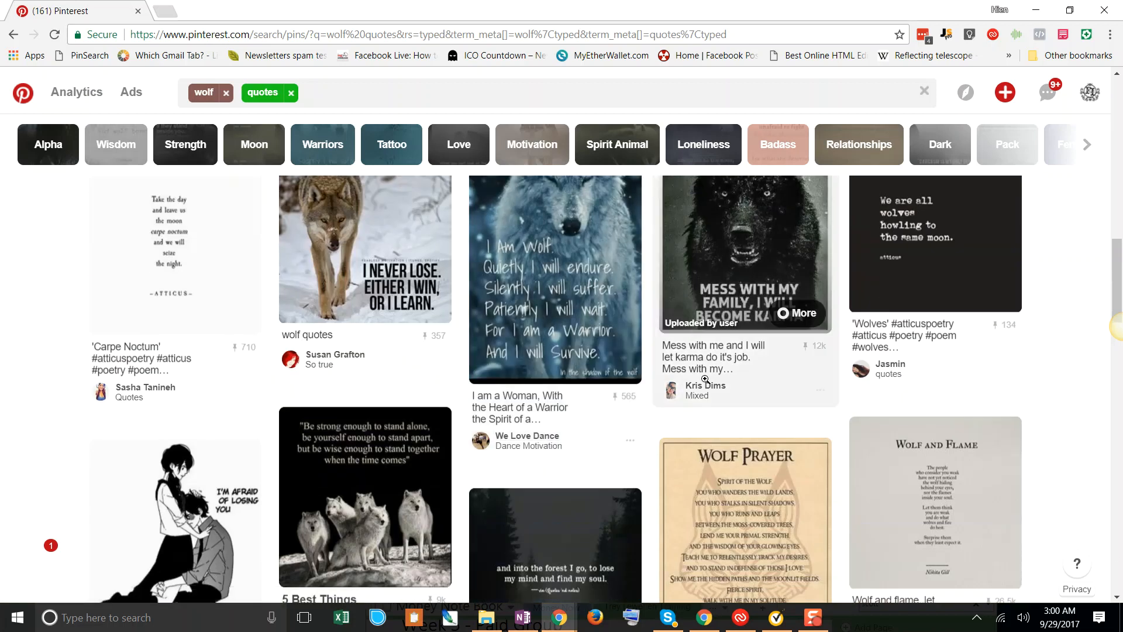
scroll("down", 3)
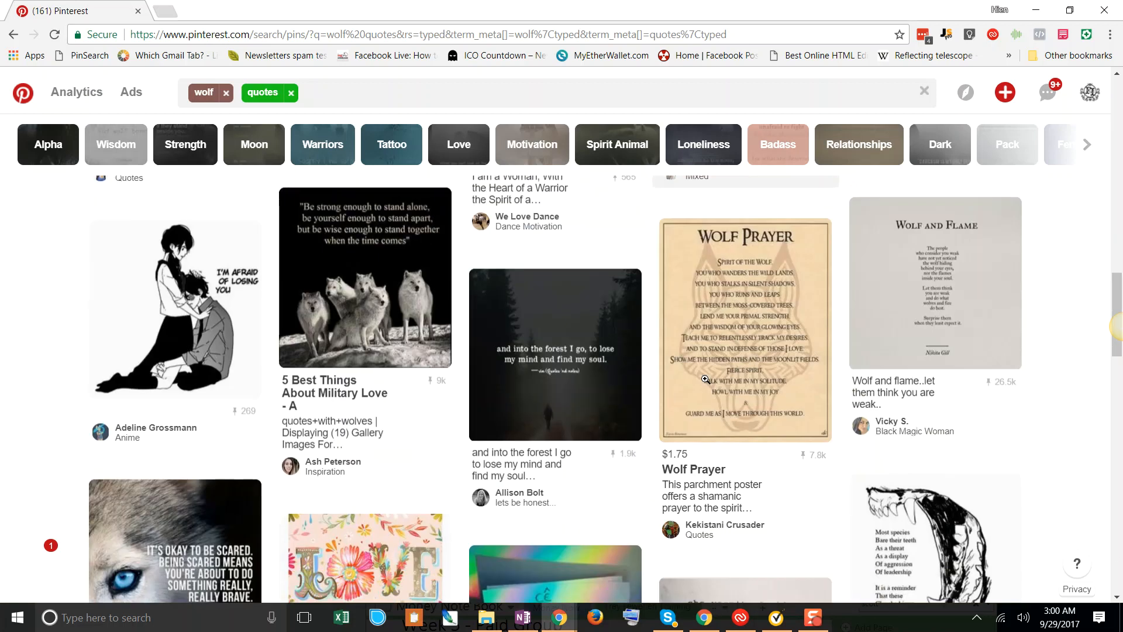
scroll("down", 3)
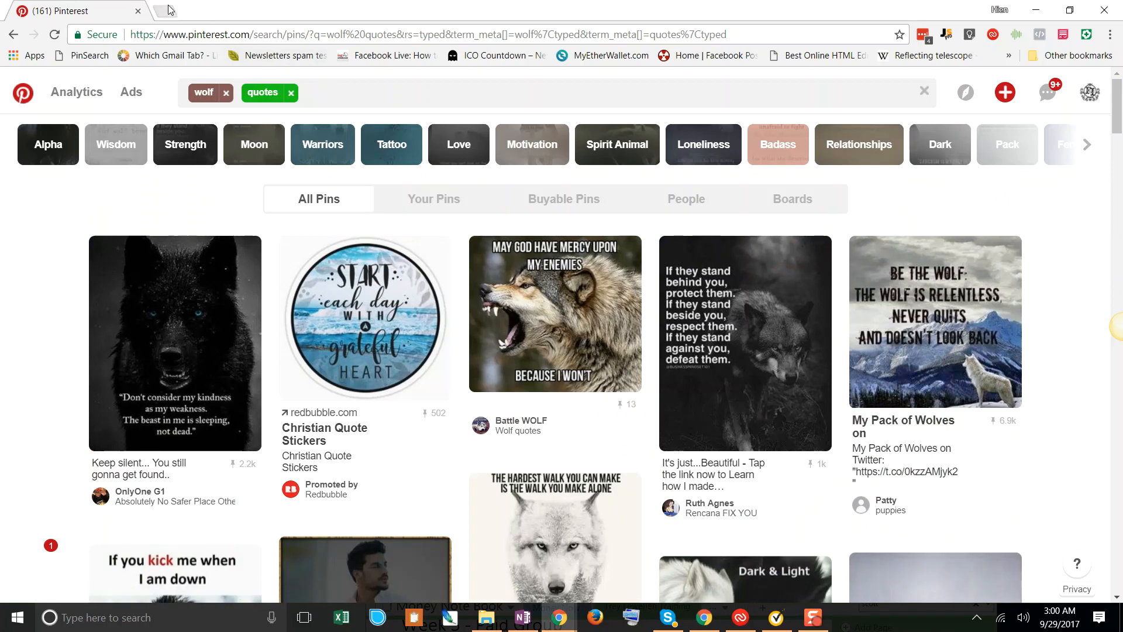
Step: Open TechSmith's Jing page from a Google search for 'jing' in a new tab, then return to Pinterest
left_click(168, 10)
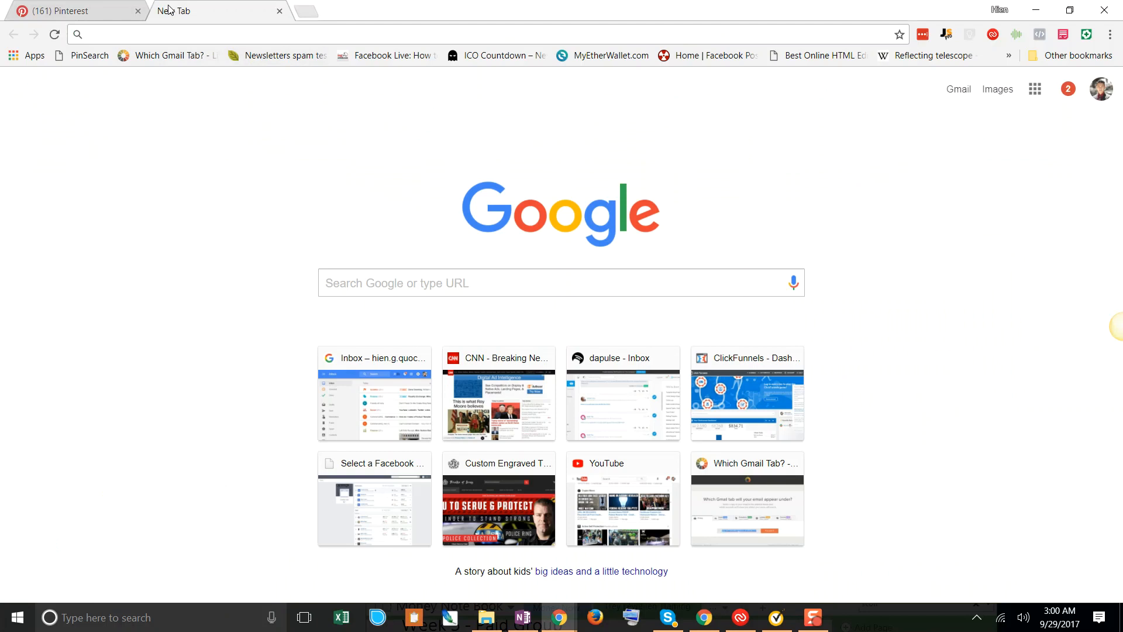
type("jing")
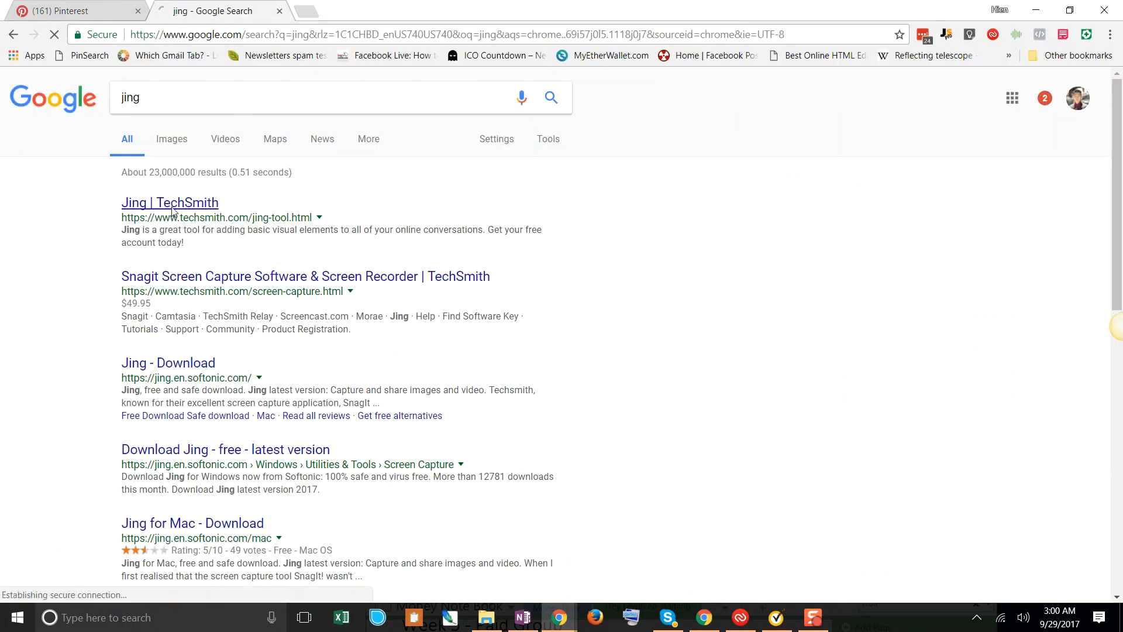
left_click(170, 203)
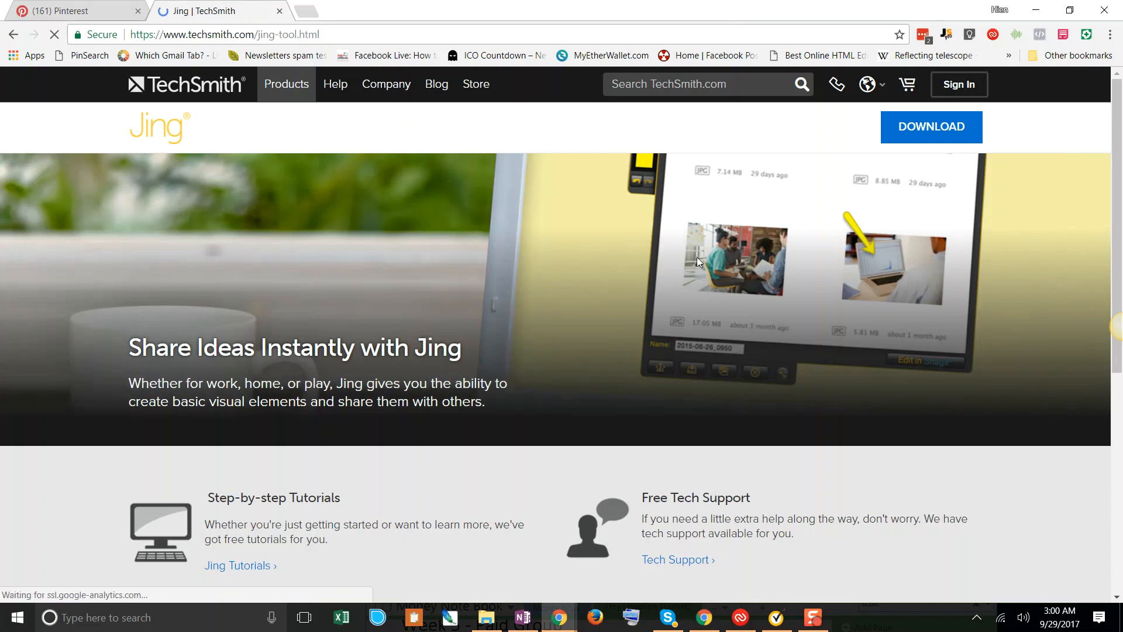
mouse_move(437, 239)
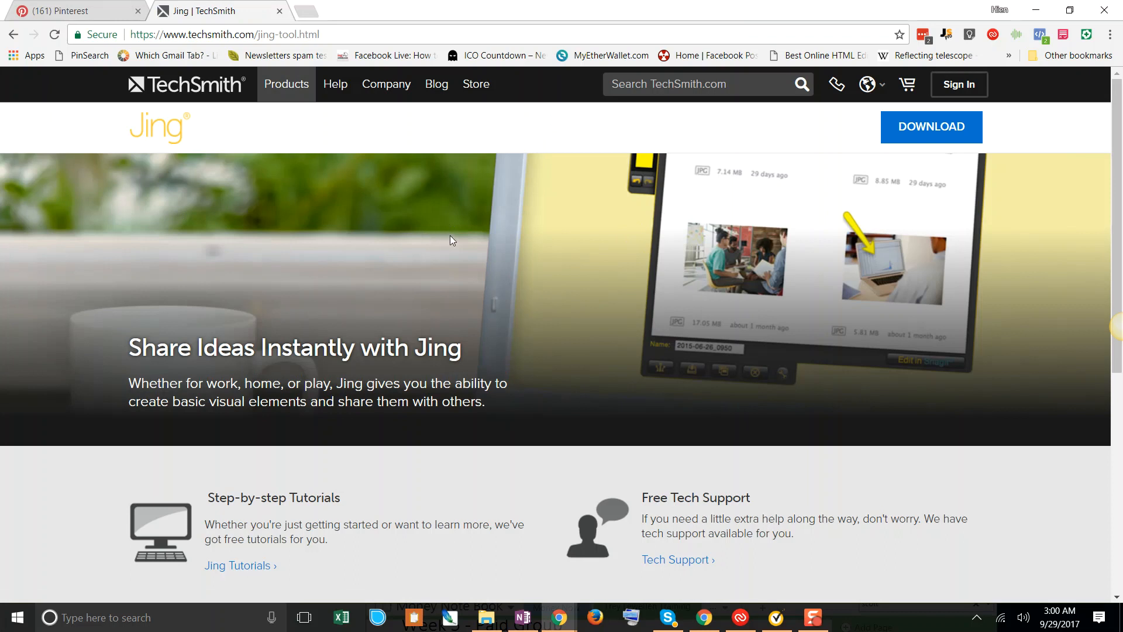
left_click(72, 10)
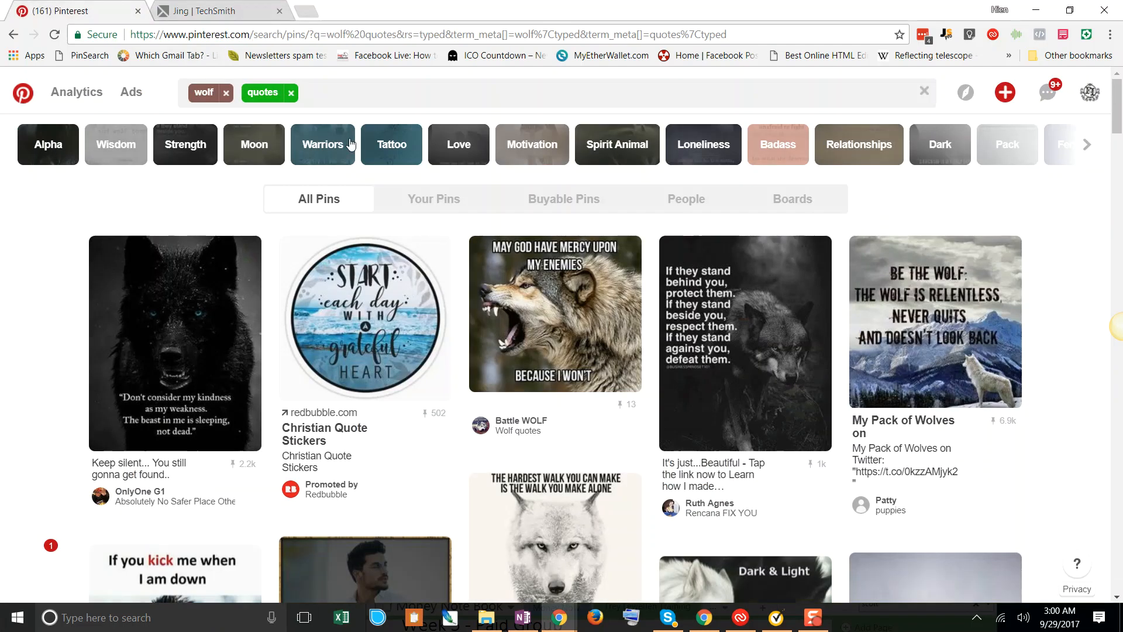
mouse_move(1086, 236)
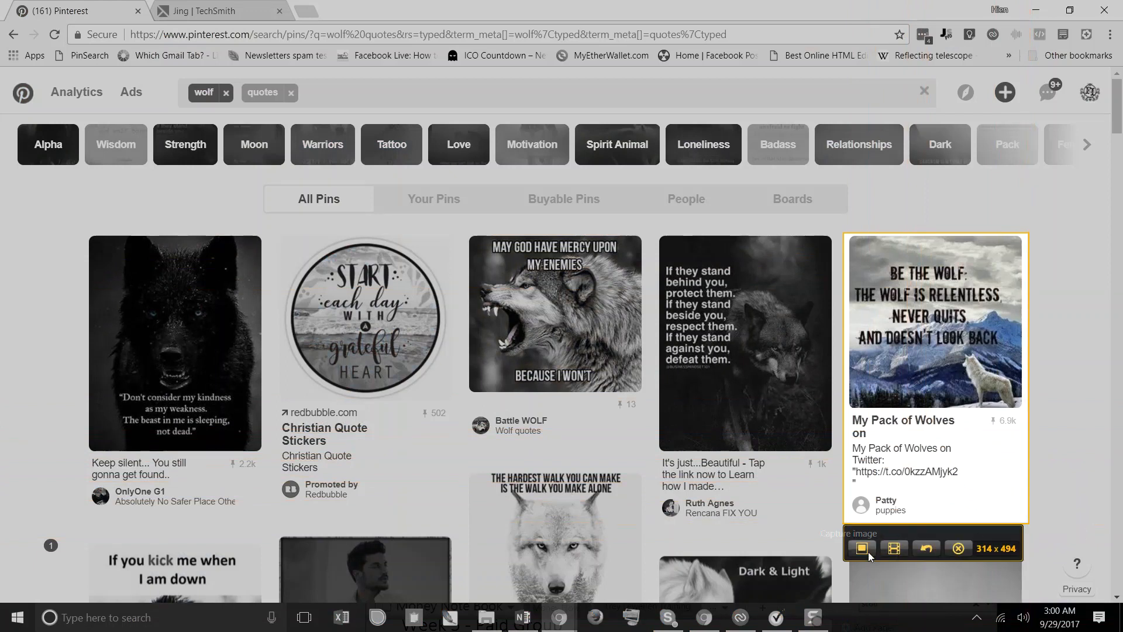
Step: Capture the framed Be the Wolf pin as a Jing image
left_click(861, 549)
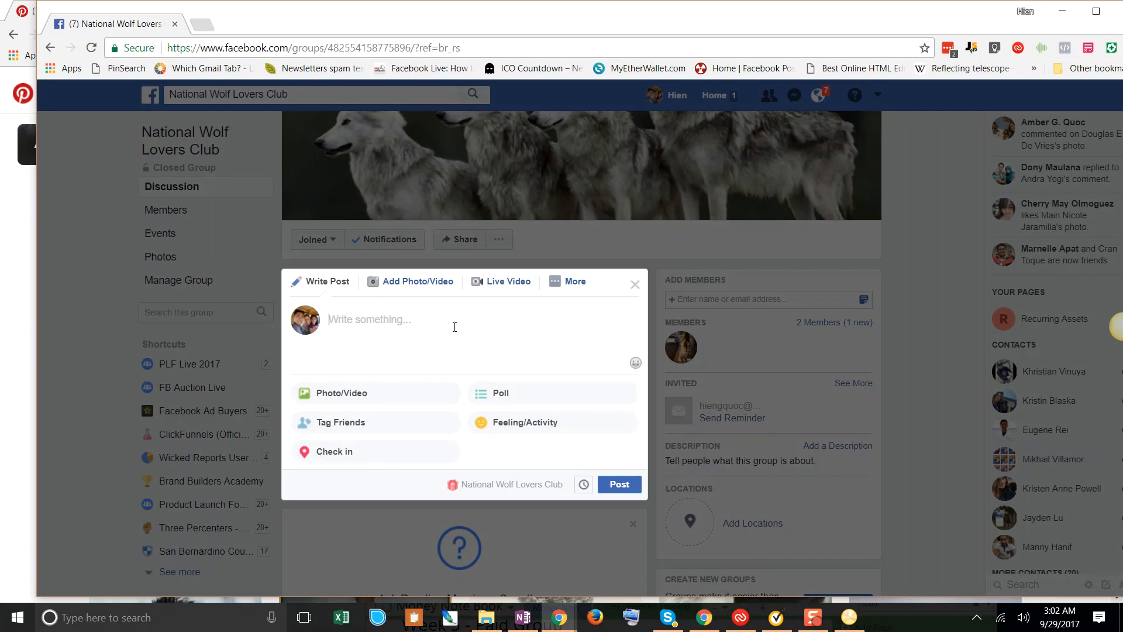
Step: Write 'would love to have a T-Shirt with this quote and this design.' in the group post
left_click(341, 393)
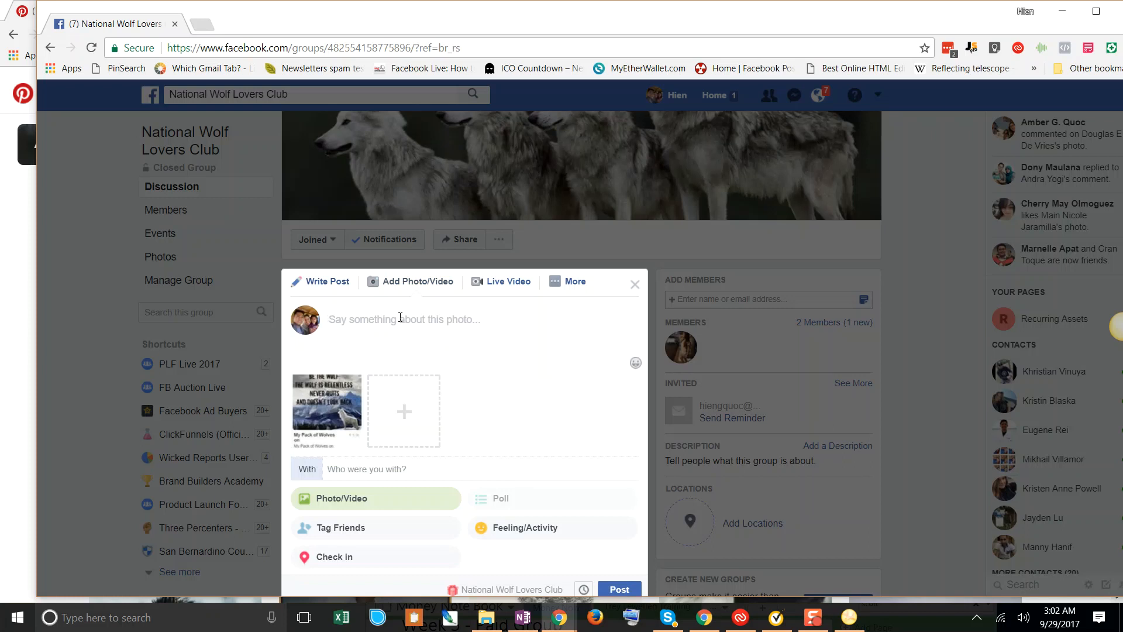
type("Hey would")
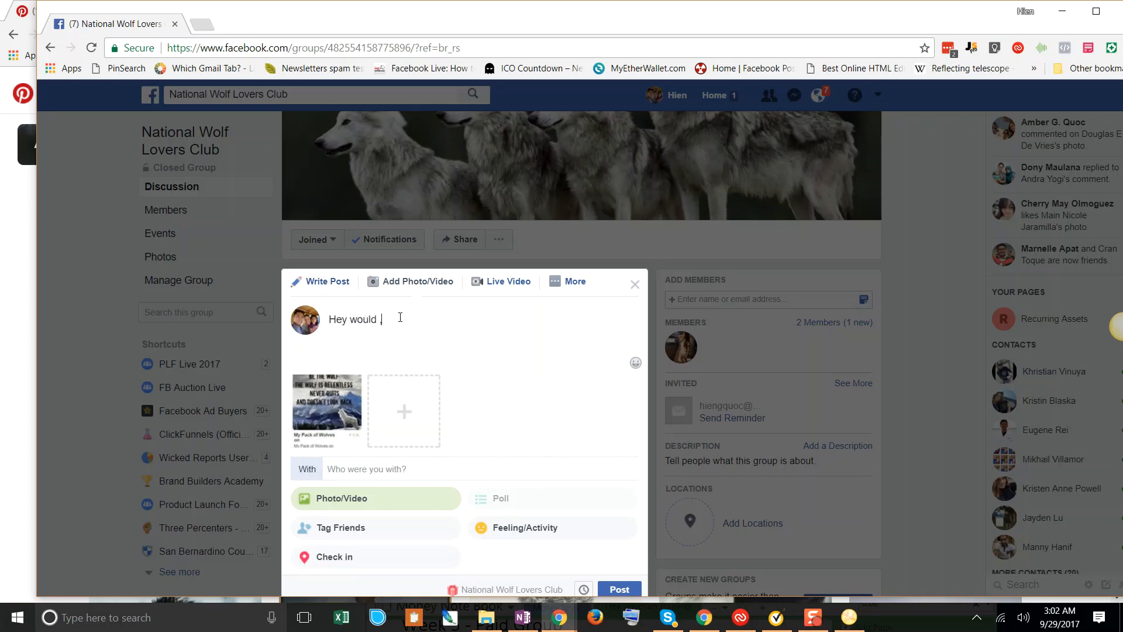
type("love to have")
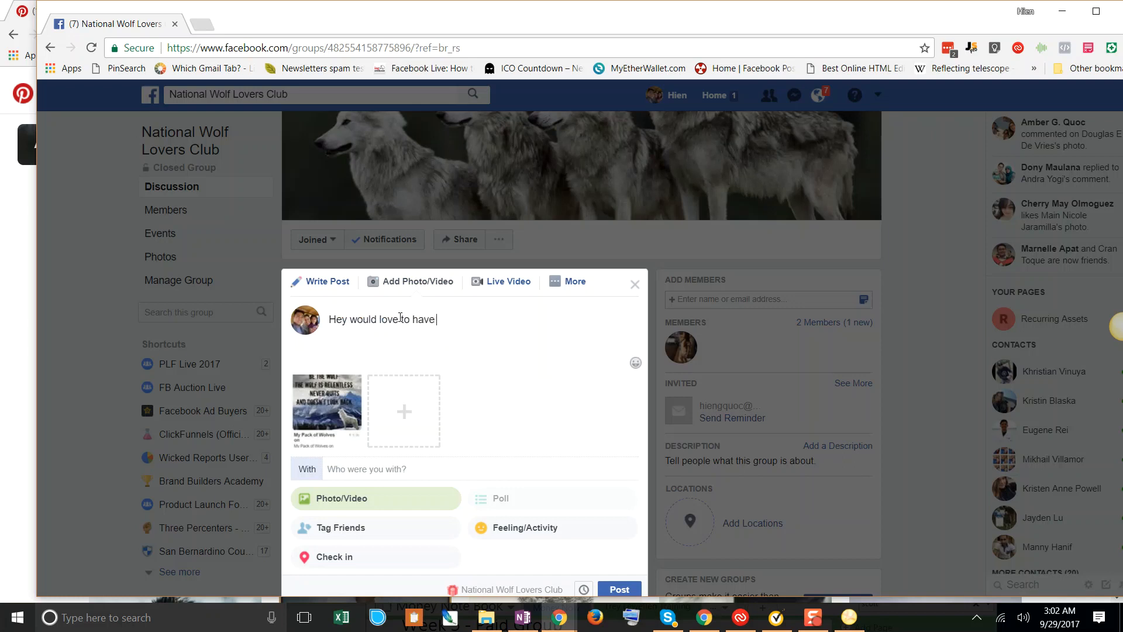
type("a T")
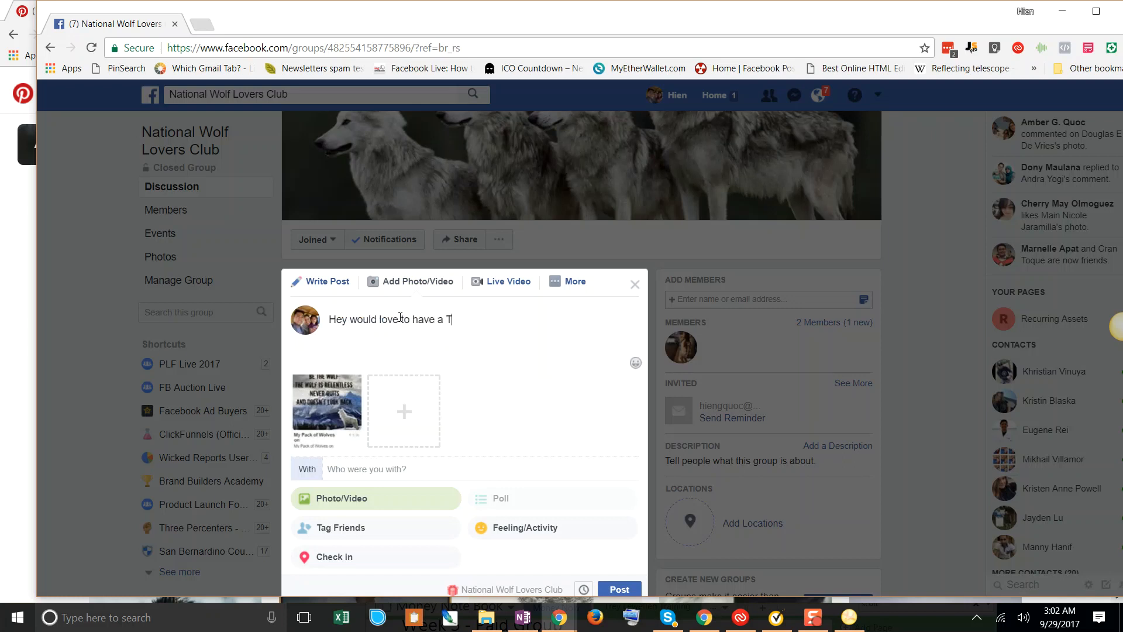
type("-Shir t")
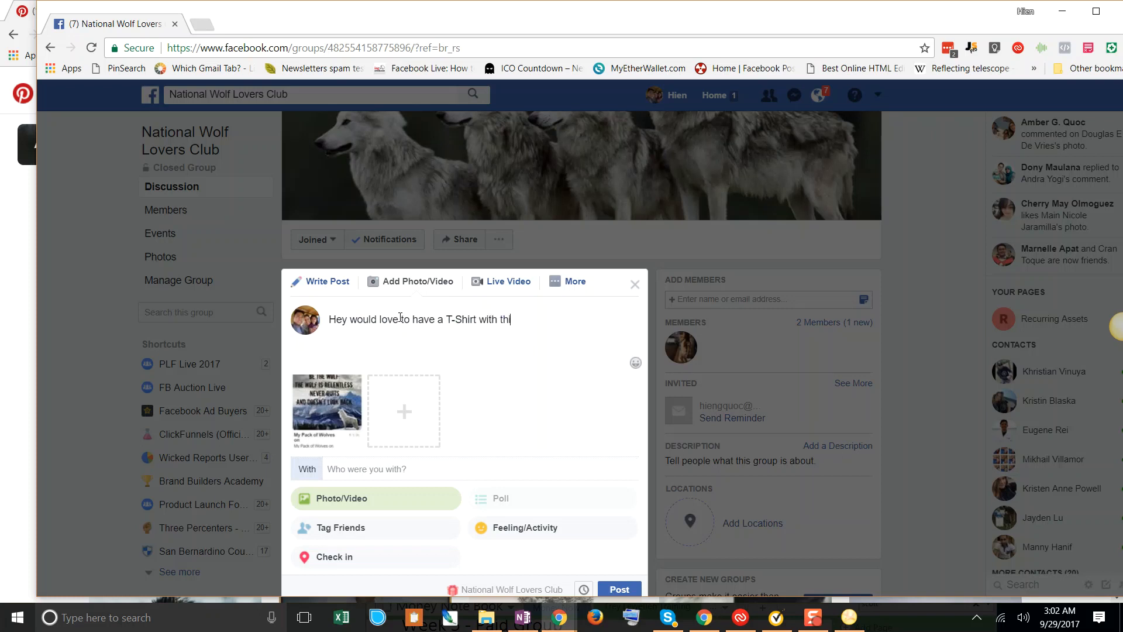
type("s")
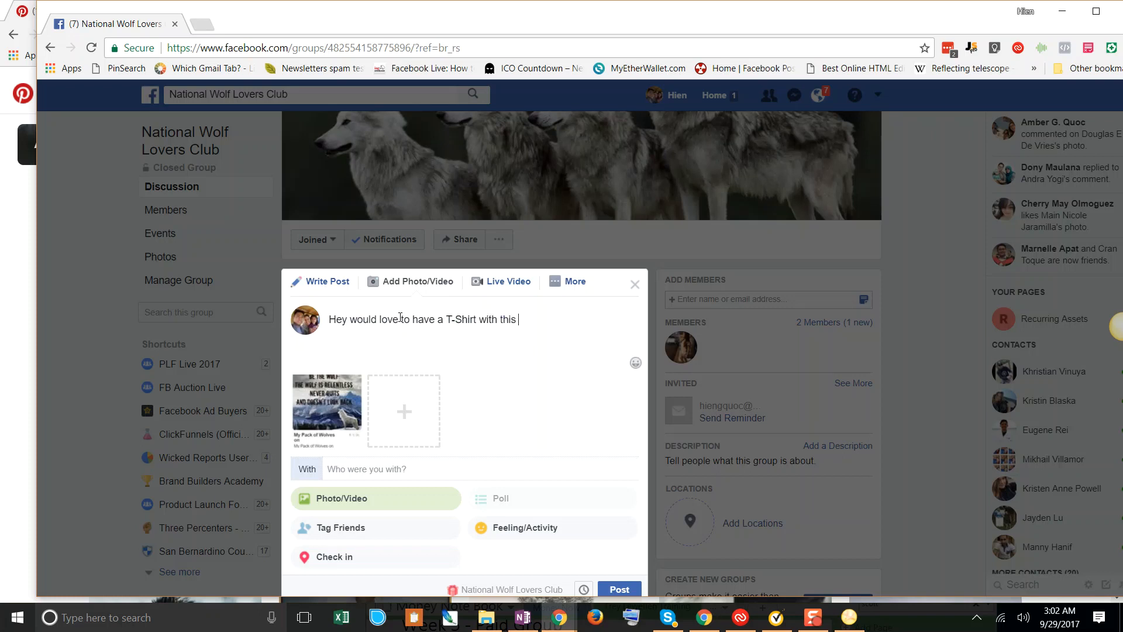
type("quote and t")
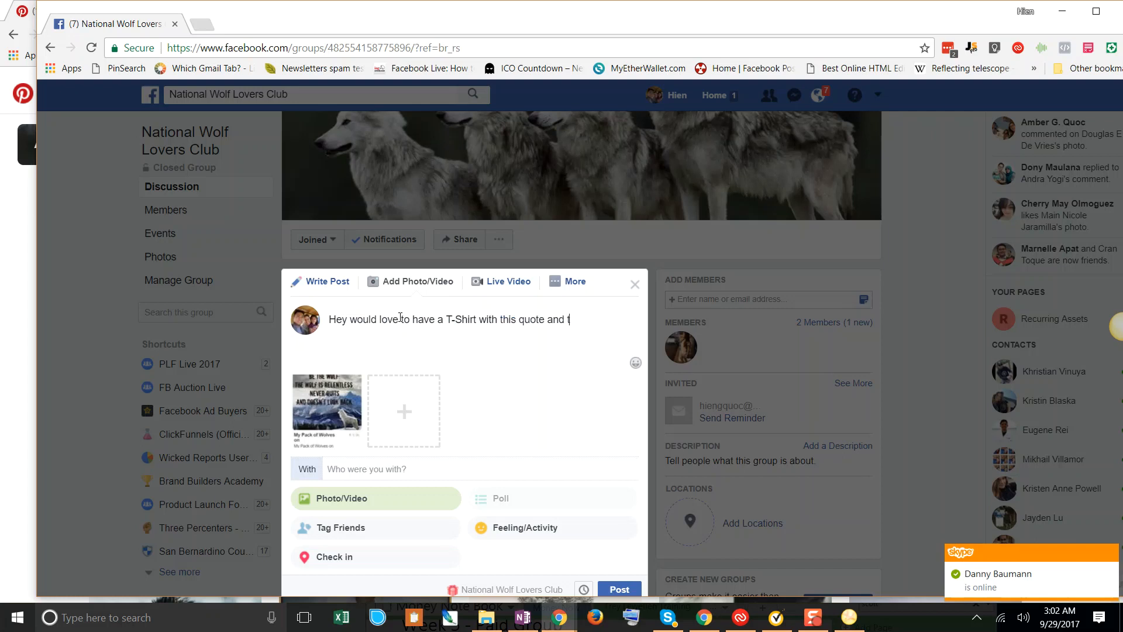
type("his de")
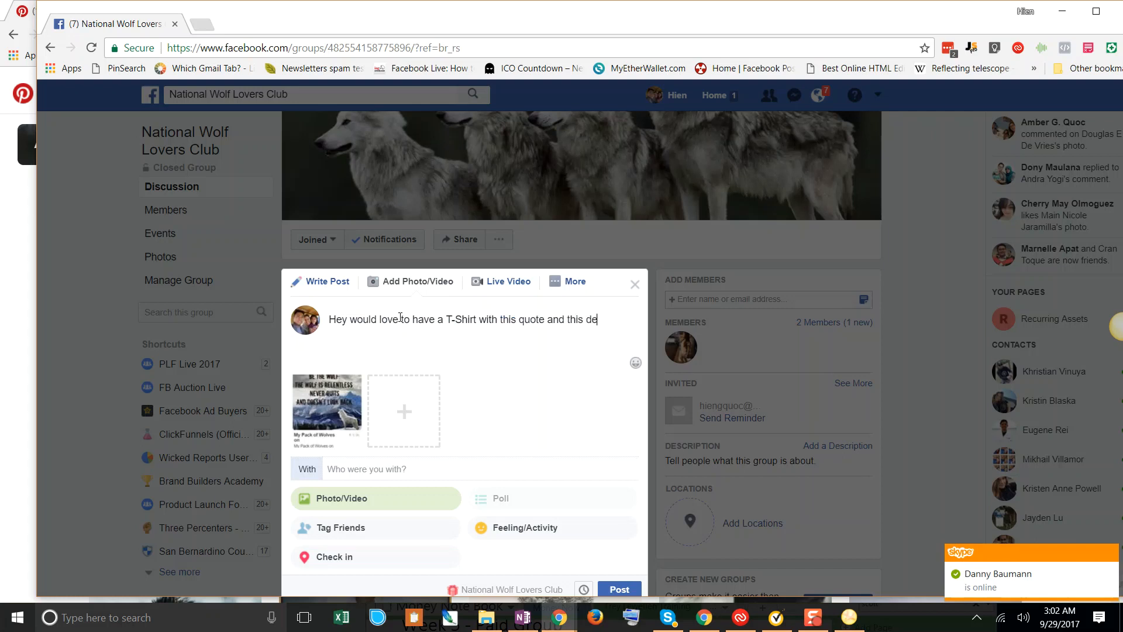
key("Backspace")
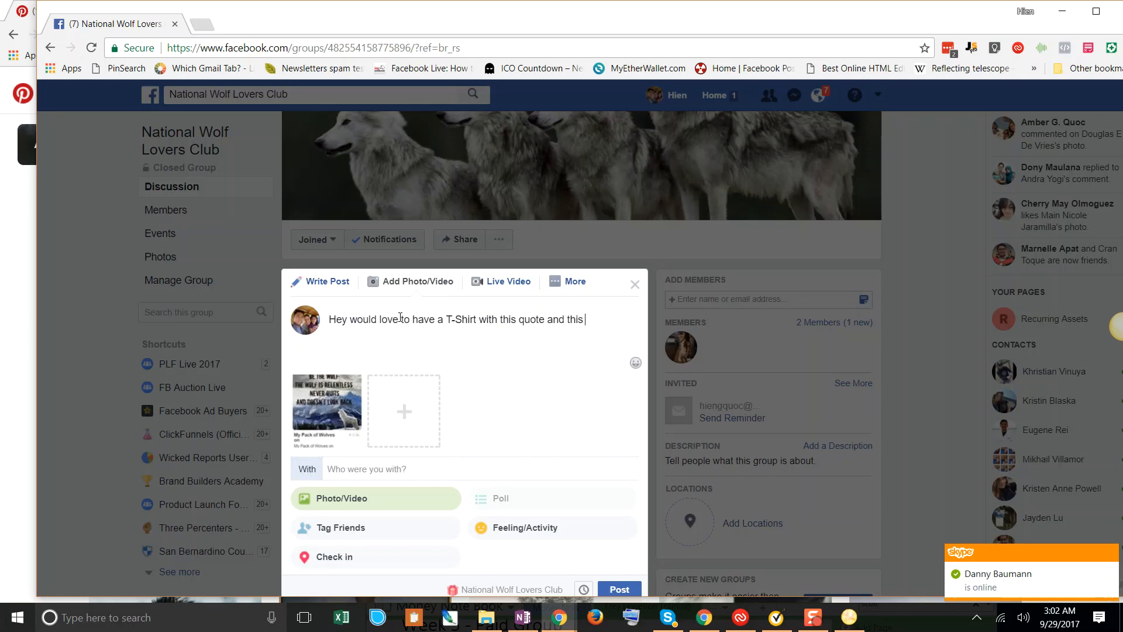
type("design.")
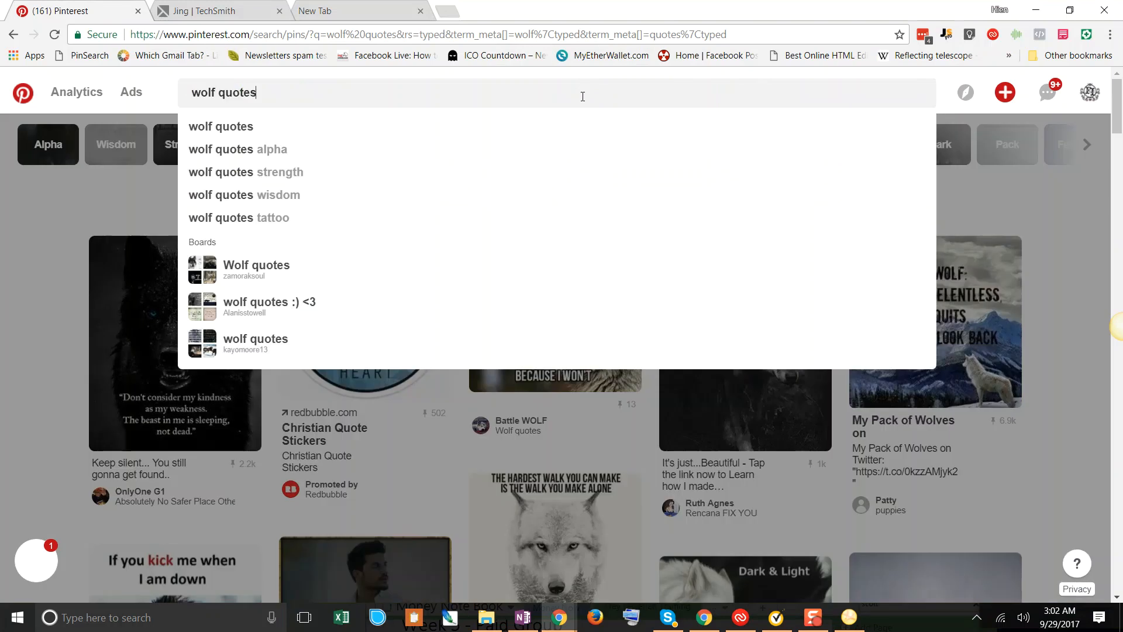
mouse_move(290, 96)
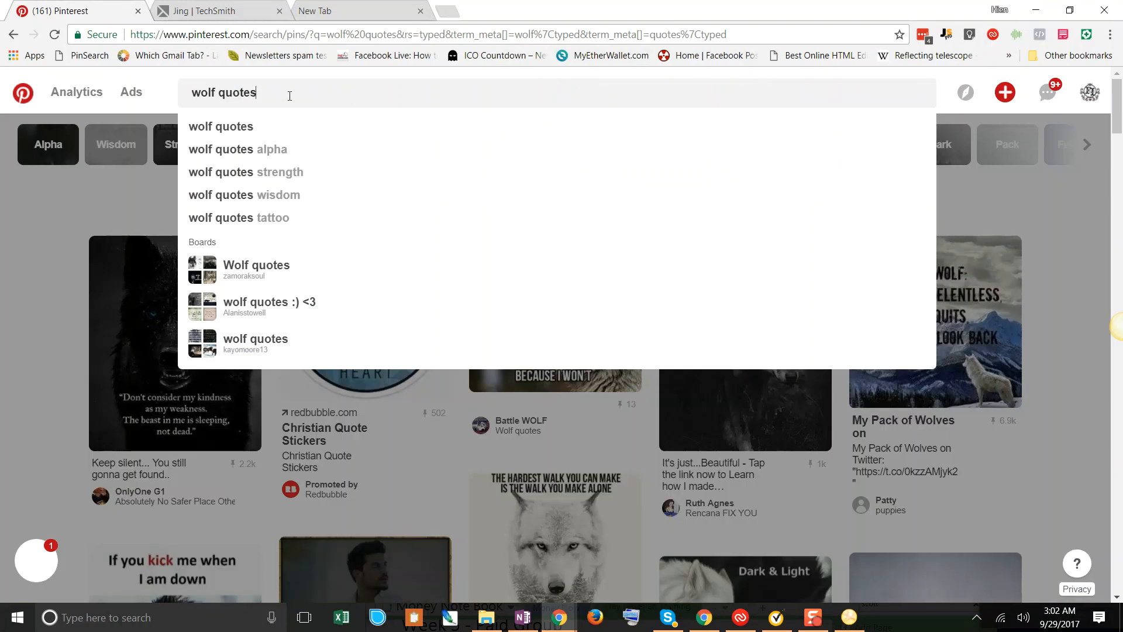
Step: Replace 'quotes' with 'tattoo' and run the 'wolf tattoo' Pinterest search
key("BackSpace")
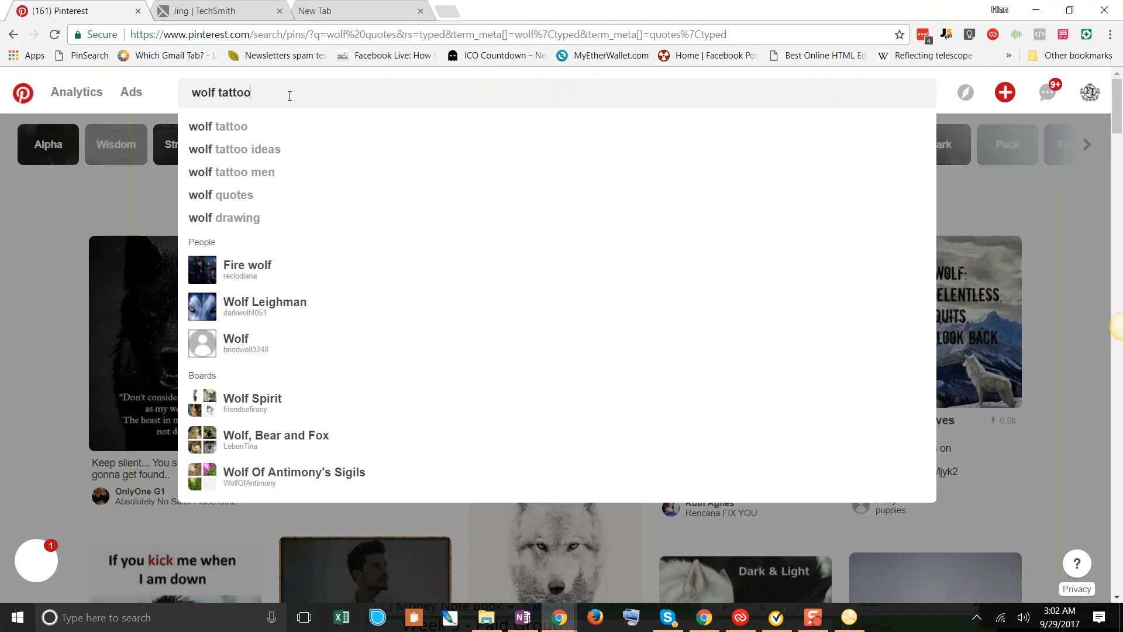
type("tattoo")
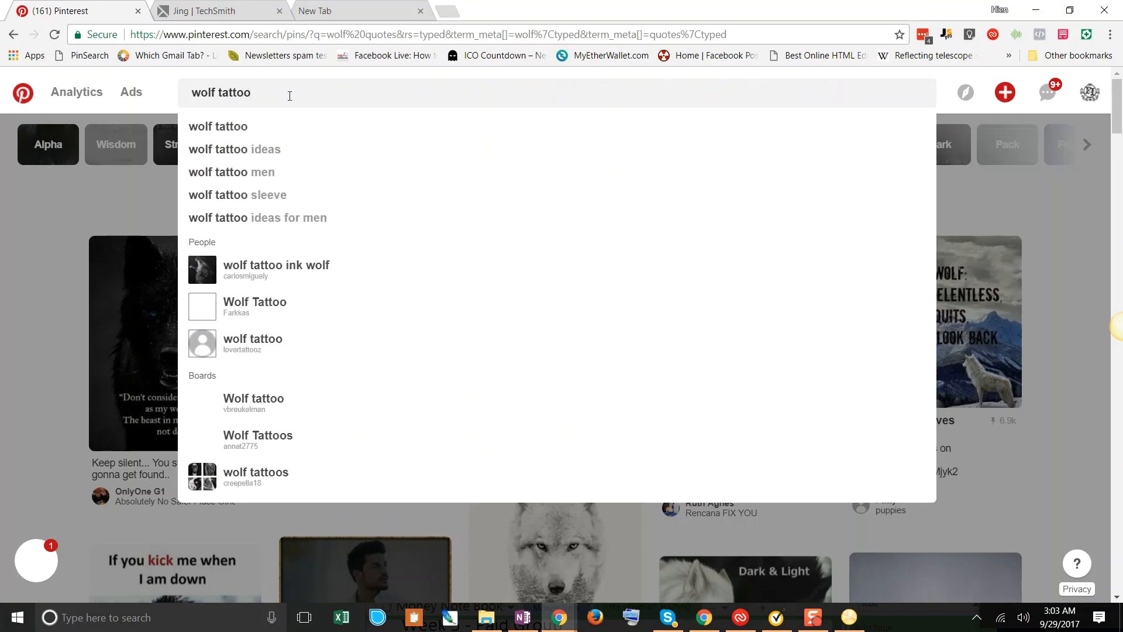
left_click(218, 127)
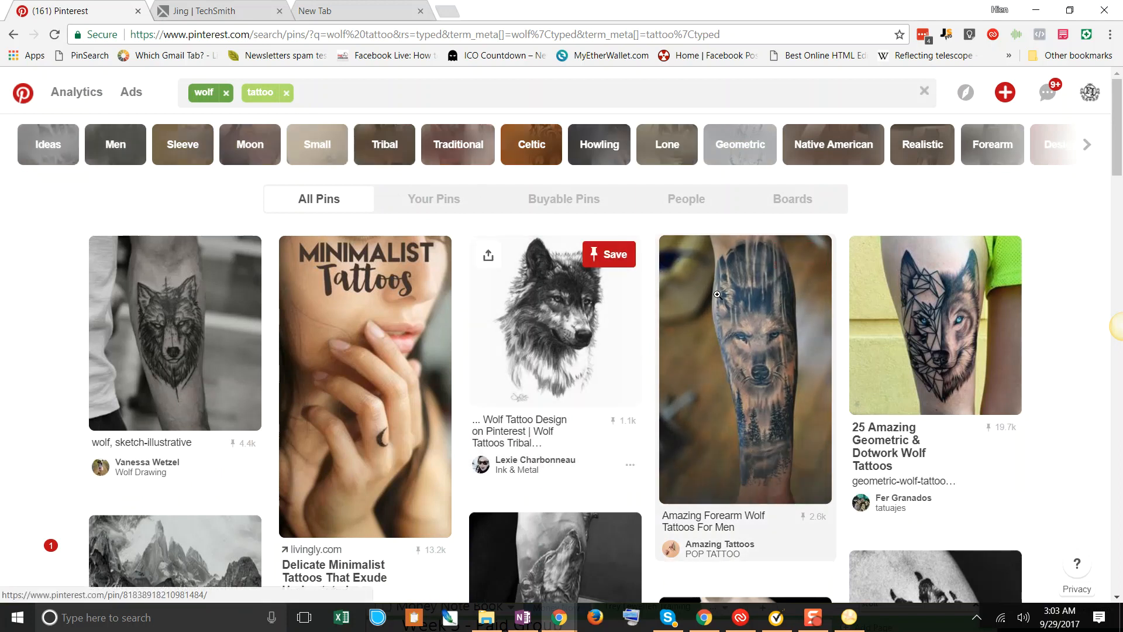
mouse_move(330, 342)
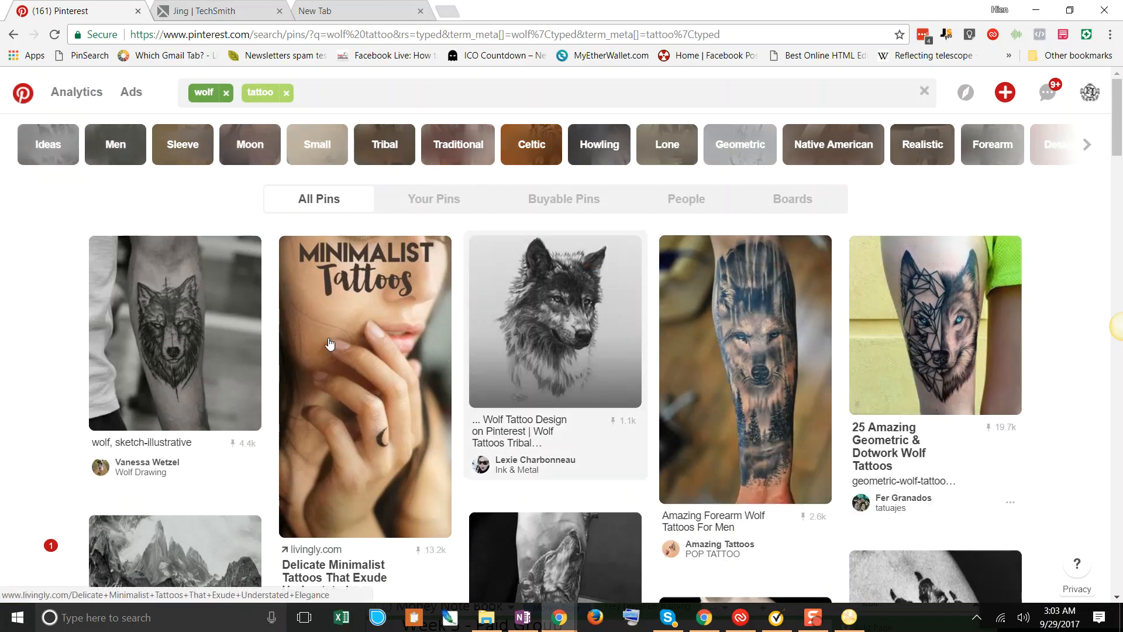
Step: Scroll through wolf tattoo results down to the Skull & Wolf Tattoo pin
scroll("down", 3)
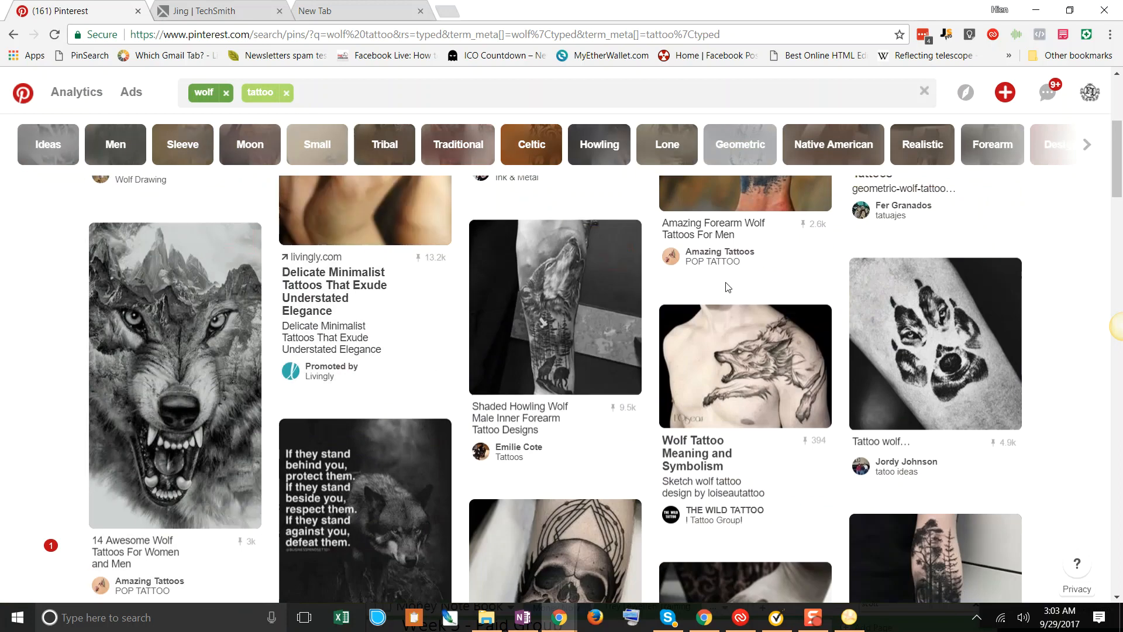
scroll("down", 3)
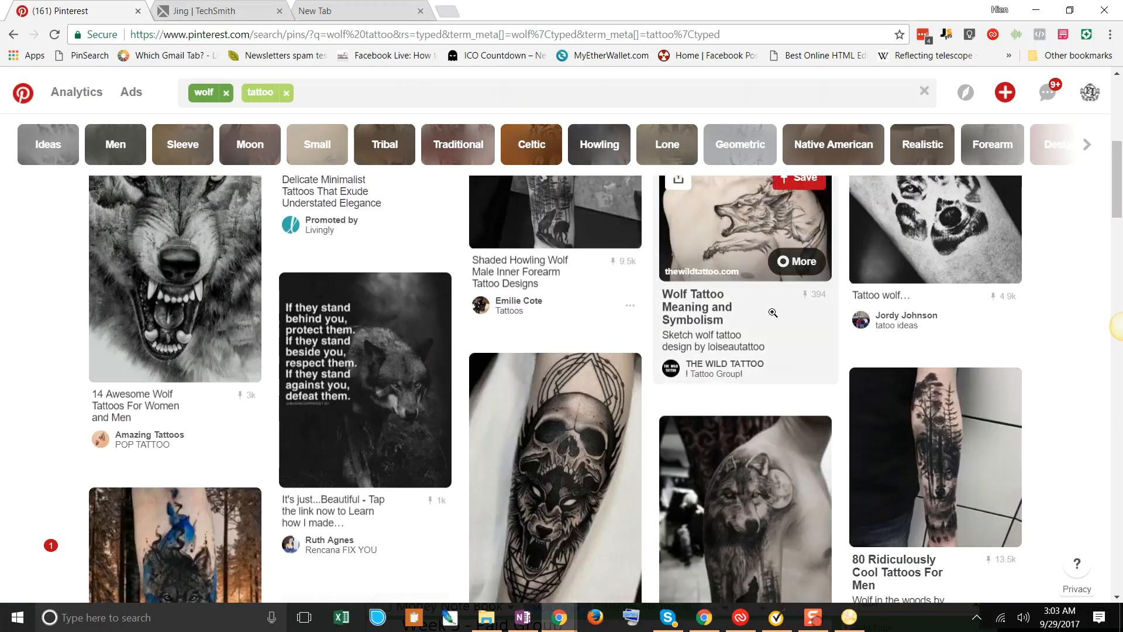
scroll("down", 3)
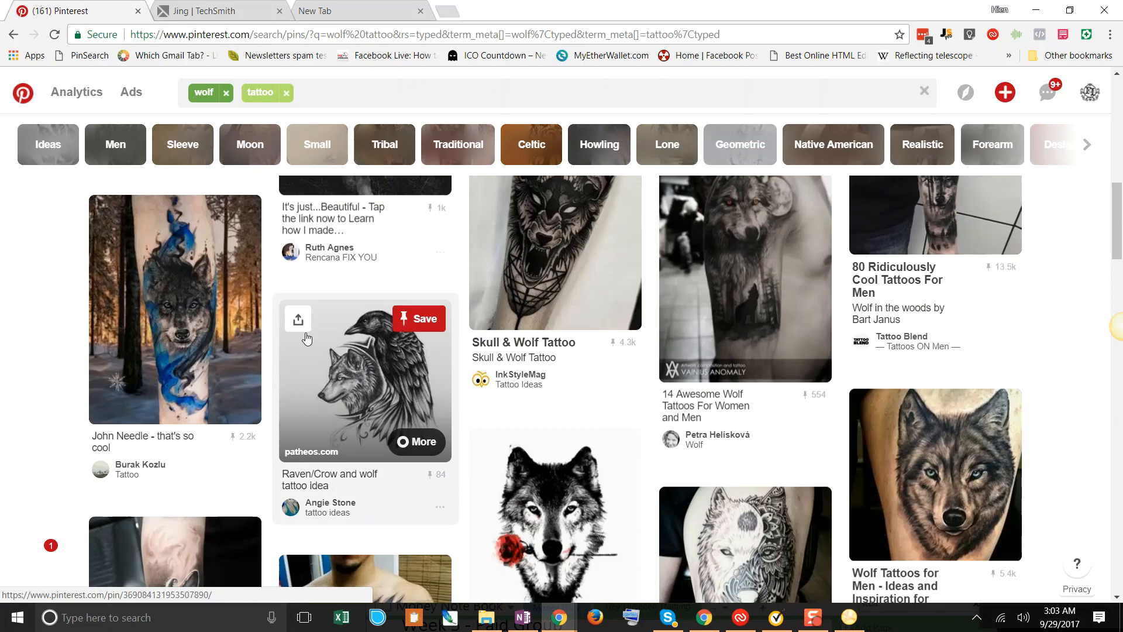
scroll("down", 3)
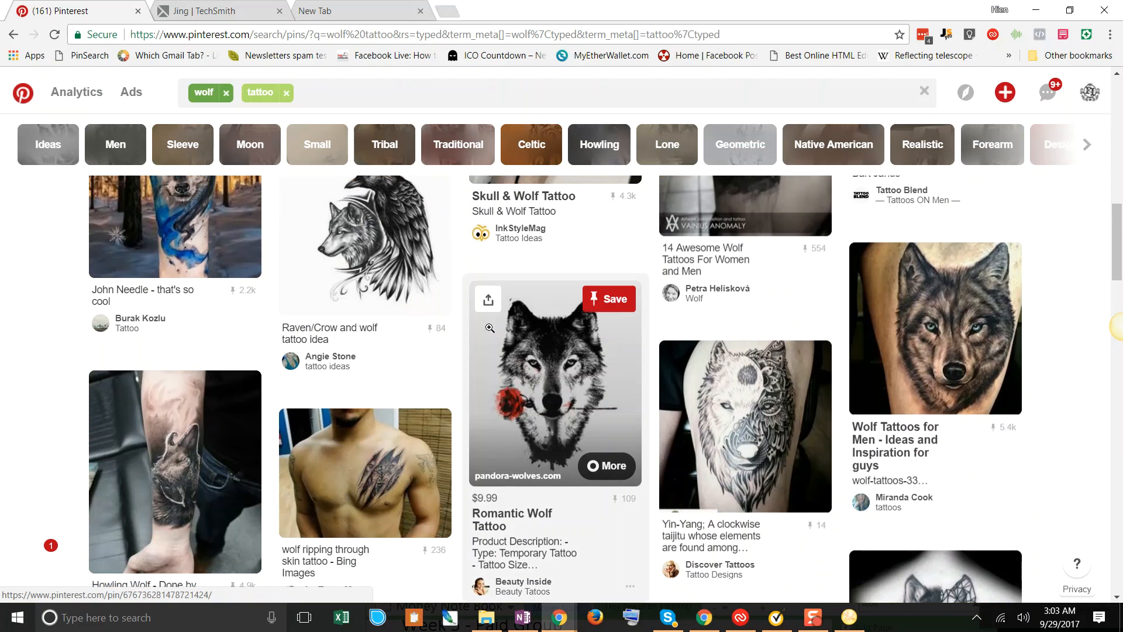
scroll("down", 3)
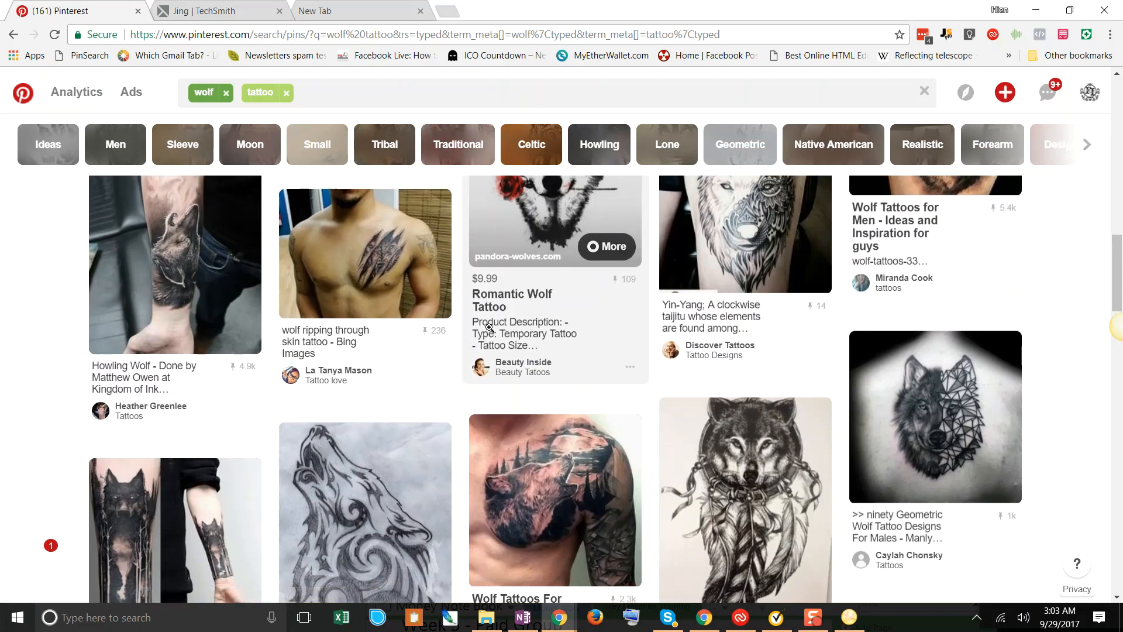
scroll("down", 3)
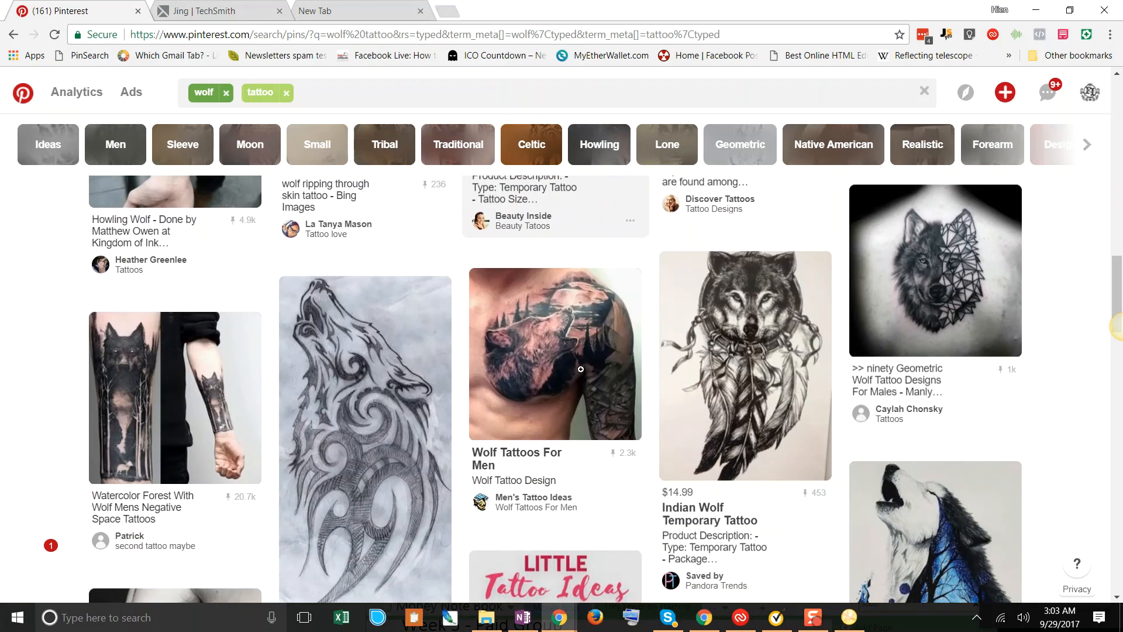
mouse_move(329, 511)
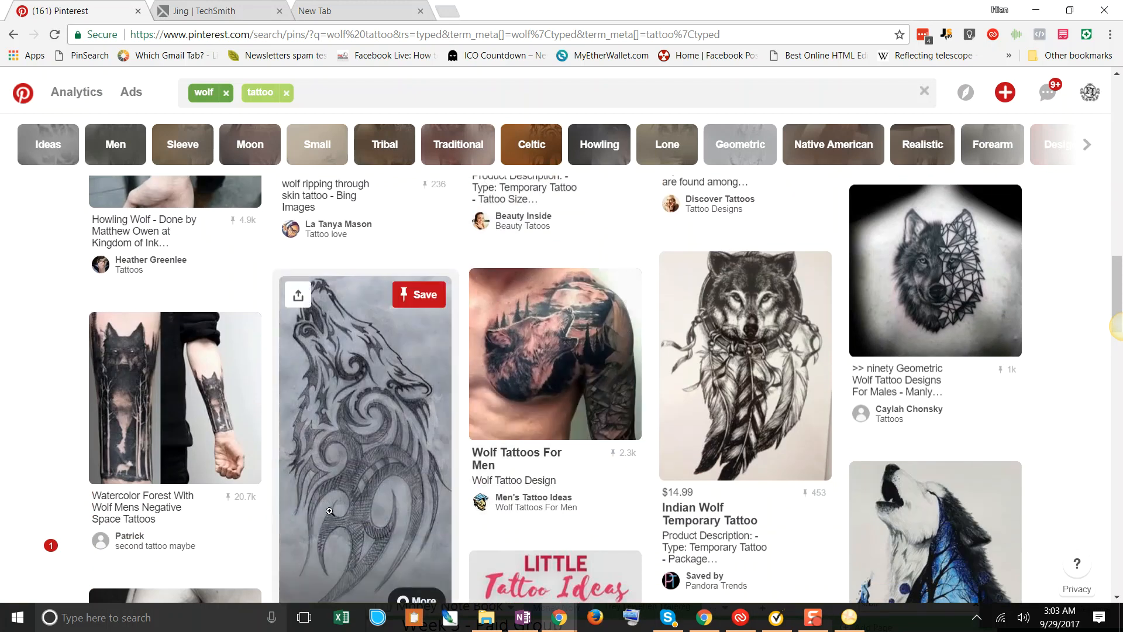
scroll("down", 3)
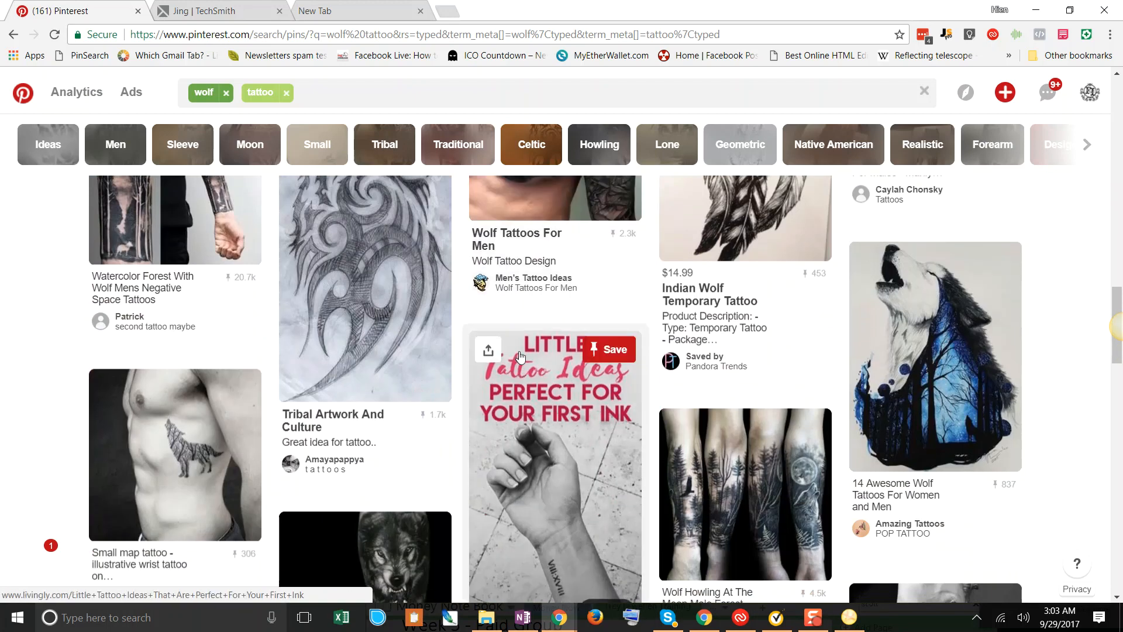
scroll("up", 3)
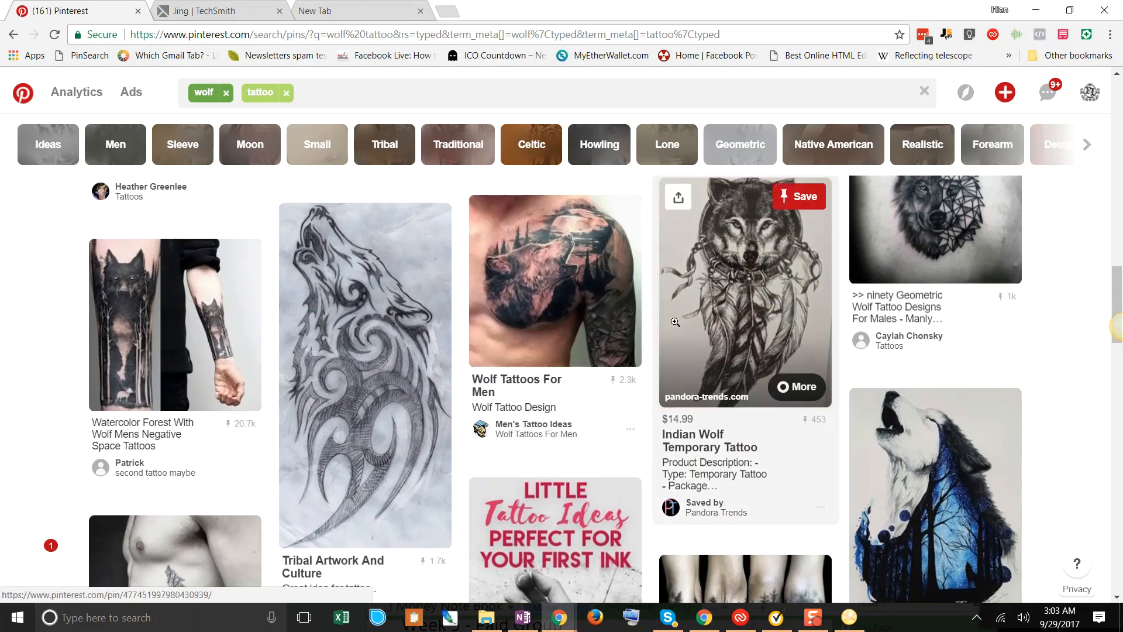
mouse_move(678, 313)
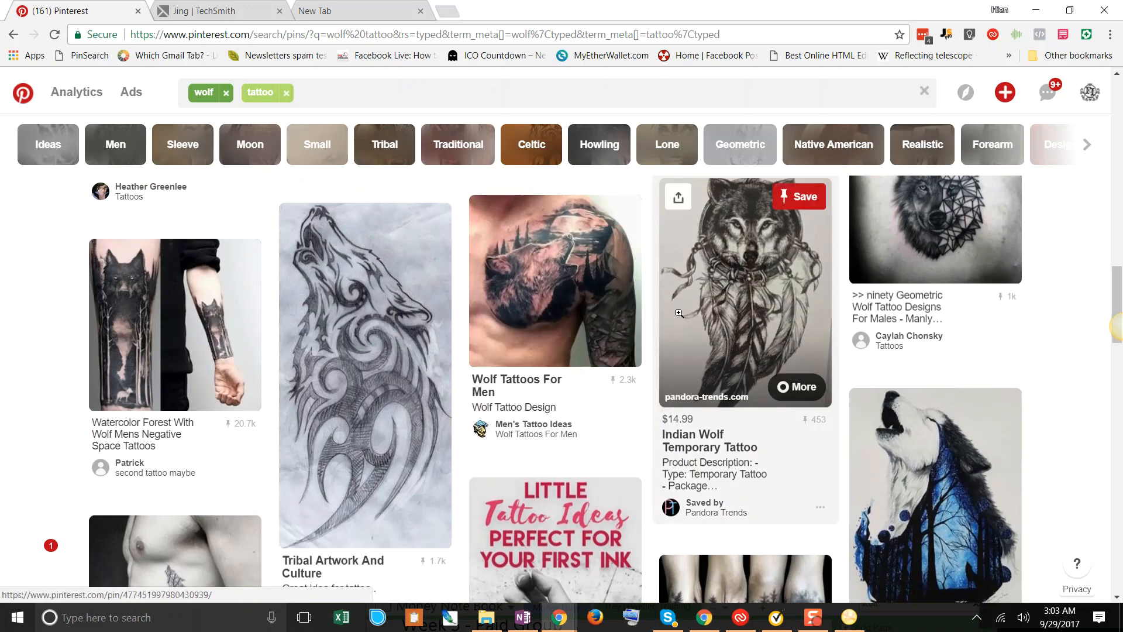
scroll("down", 3)
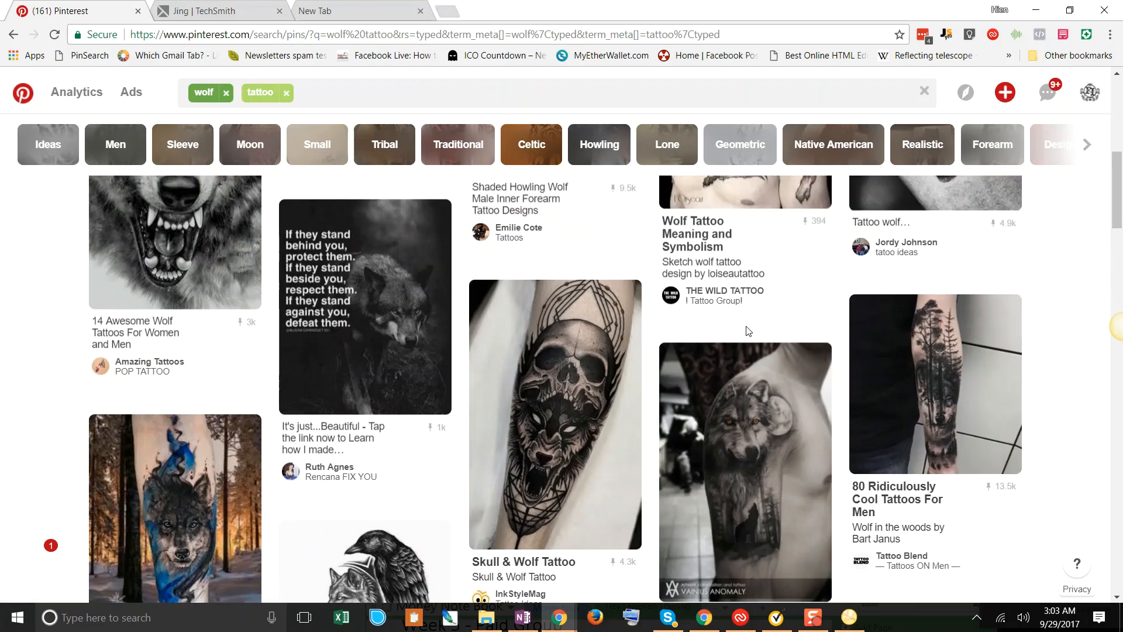
scroll("down", 3)
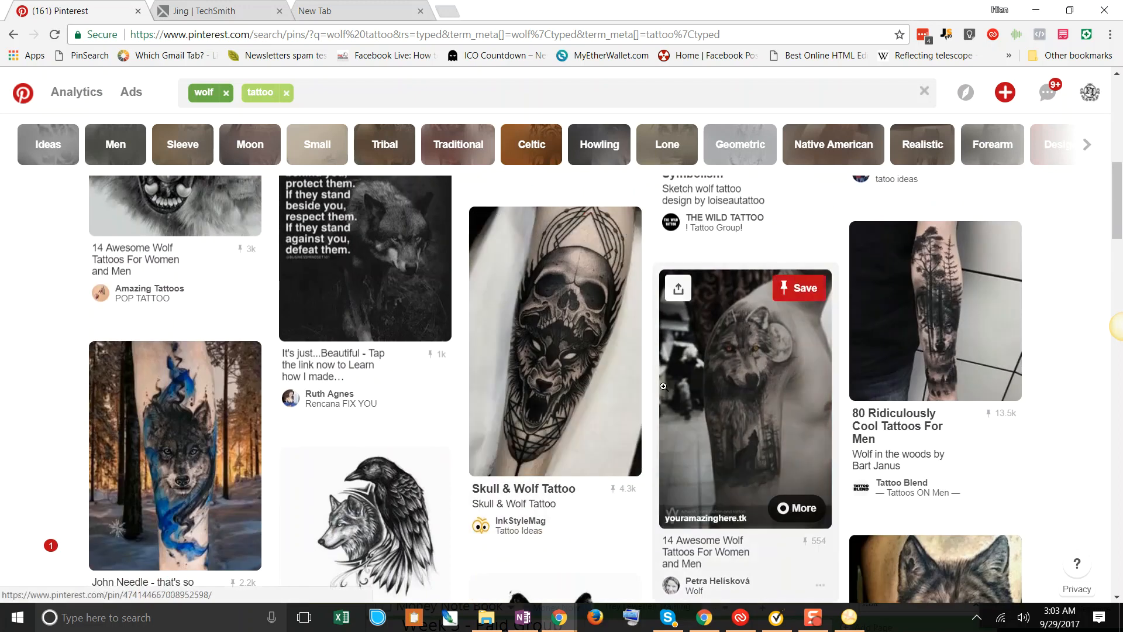
mouse_move(1107, 316)
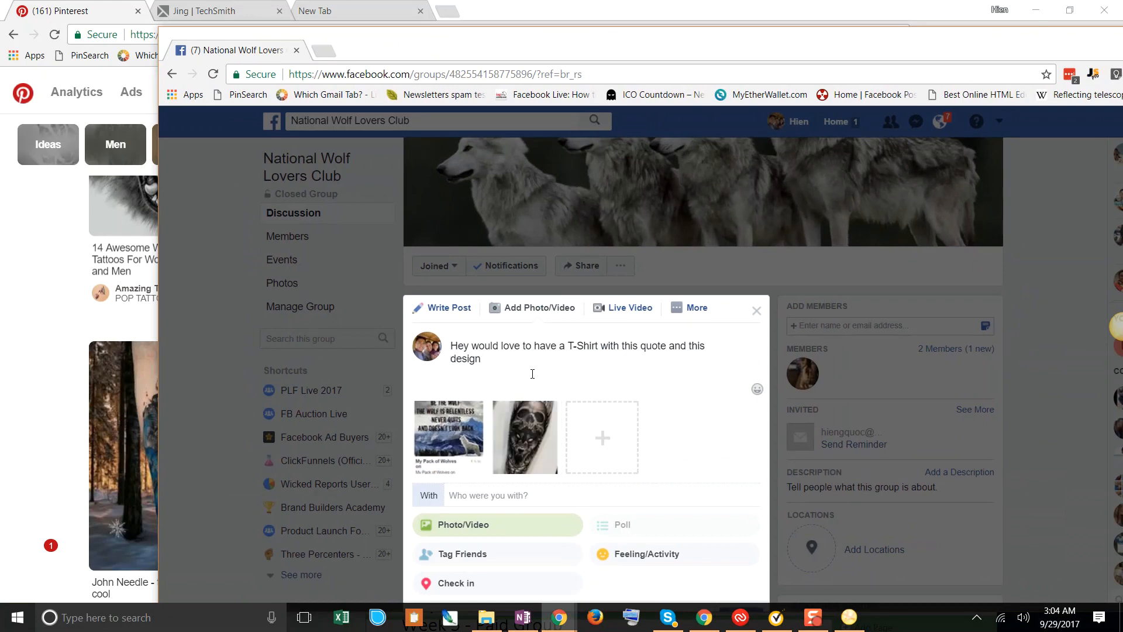
Step: Change the post to 'this wolf tattoo design, but remove skull.' and begin an @ mention
type("wolf tattoo")
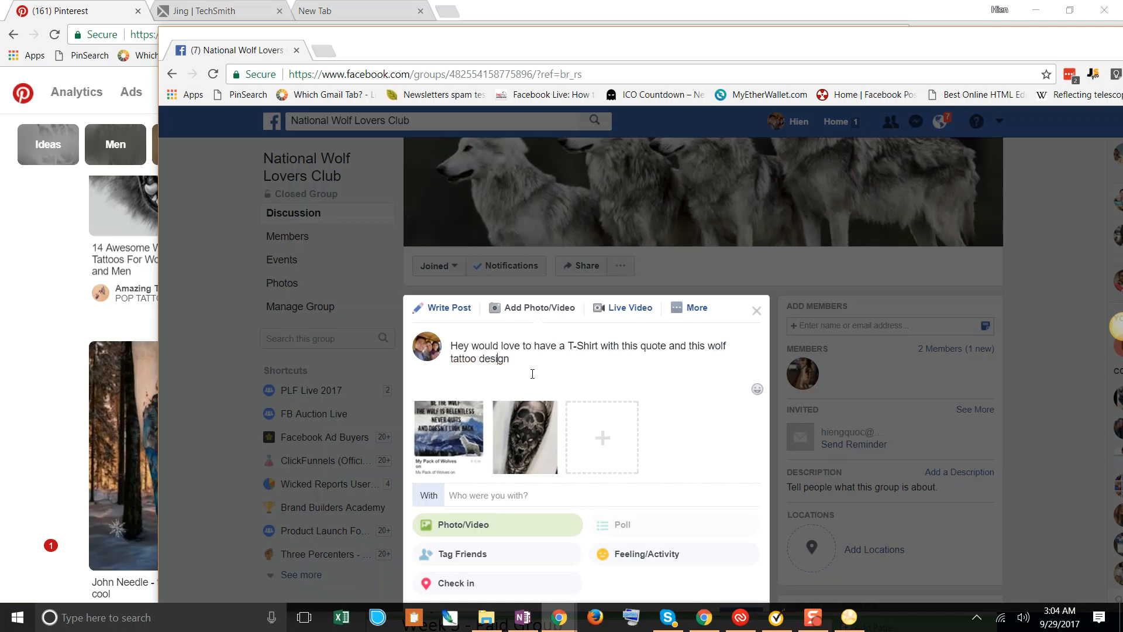
type(", but remove sku")
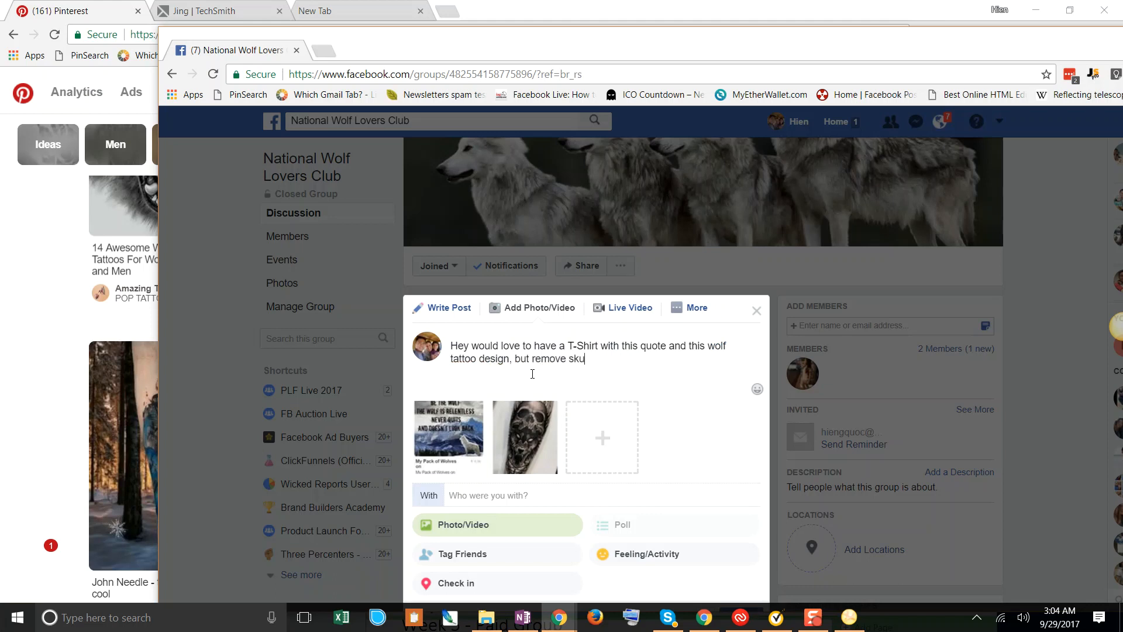
type("ll.")
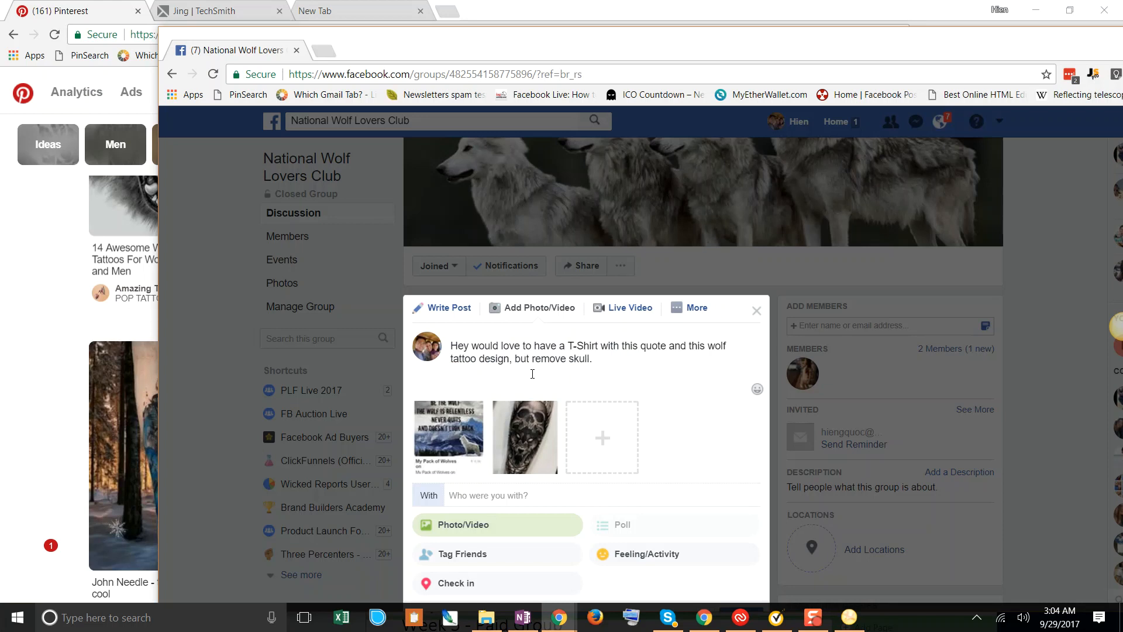
type("@")
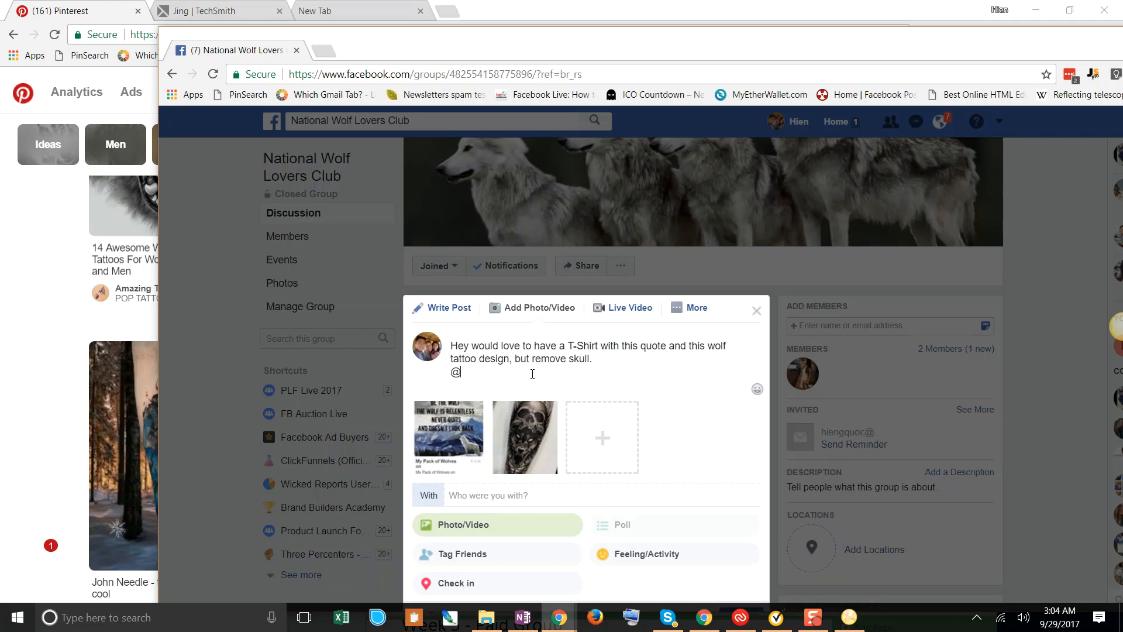
Step: Type 'r' after the @ to narrow tag suggestions
type("a")
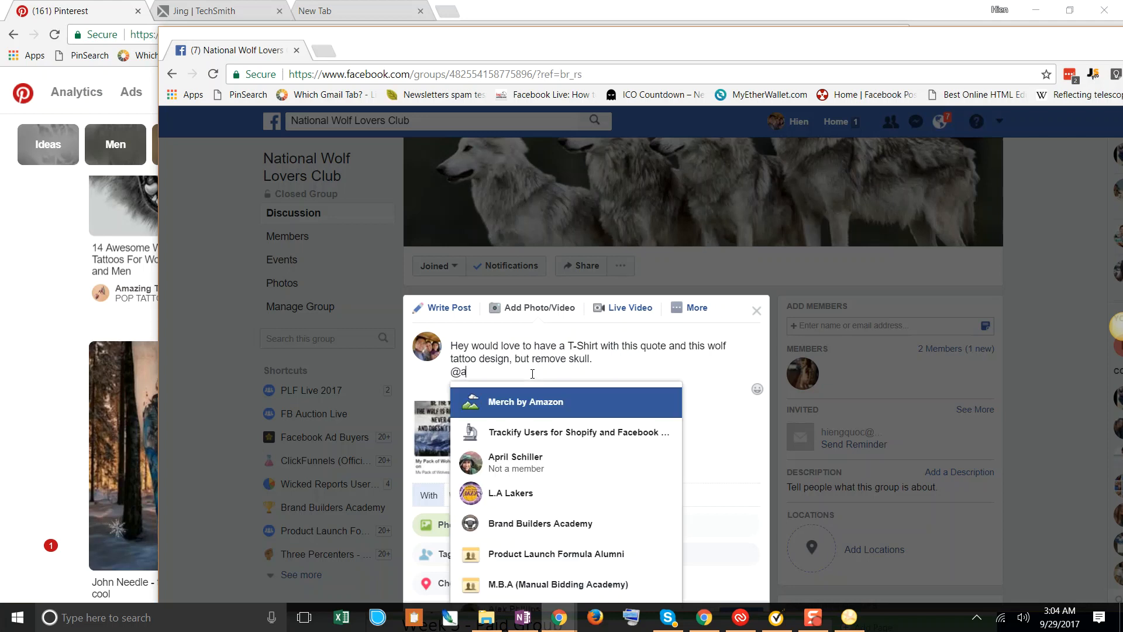
type("r")
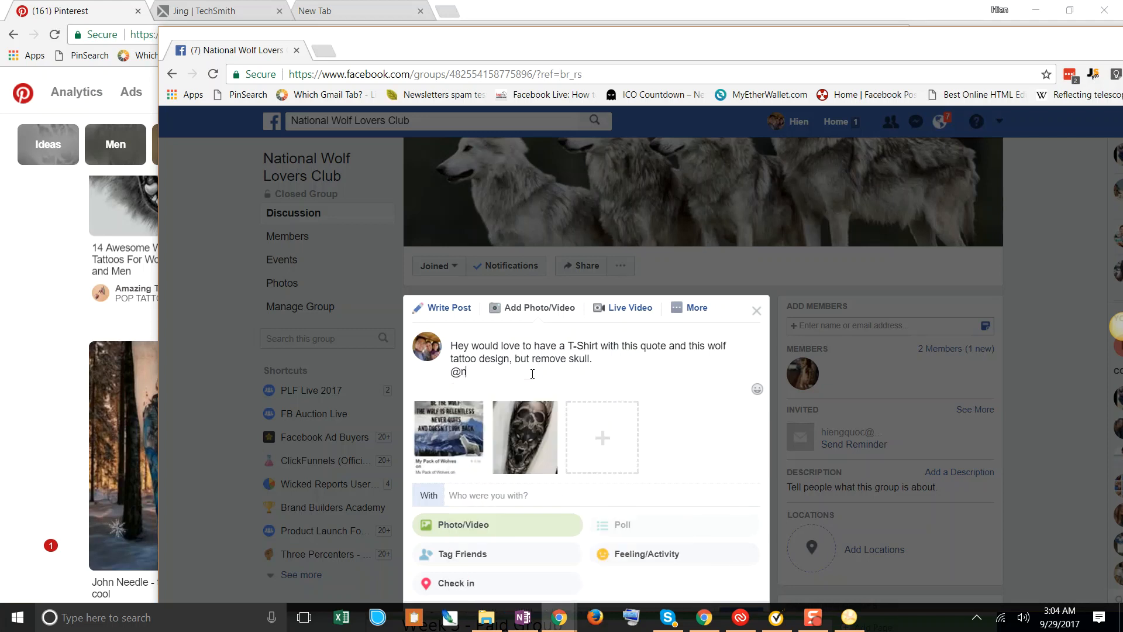